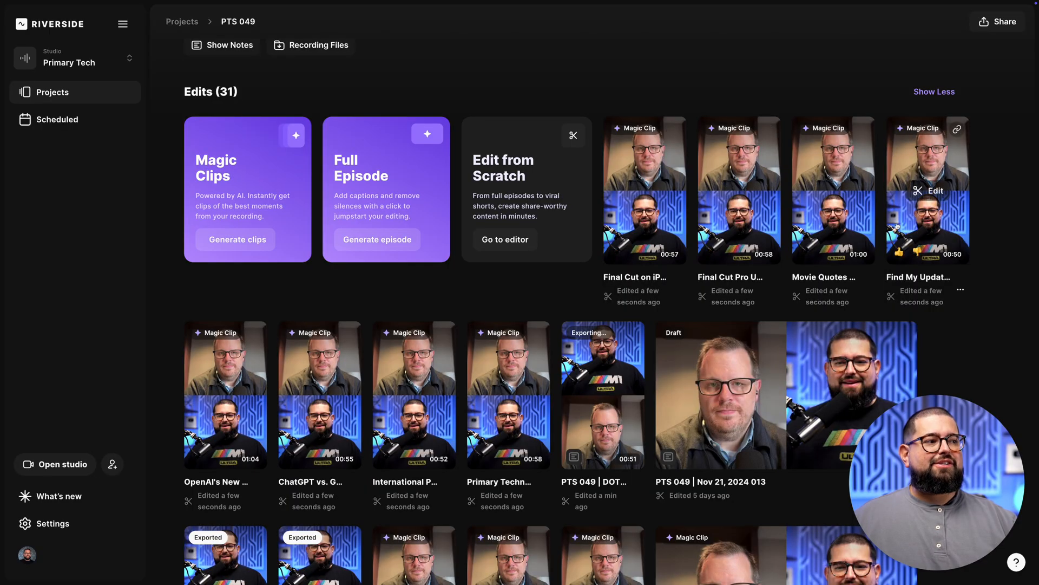
{"action": "mouse_move", "coordinate": [508, 395]}
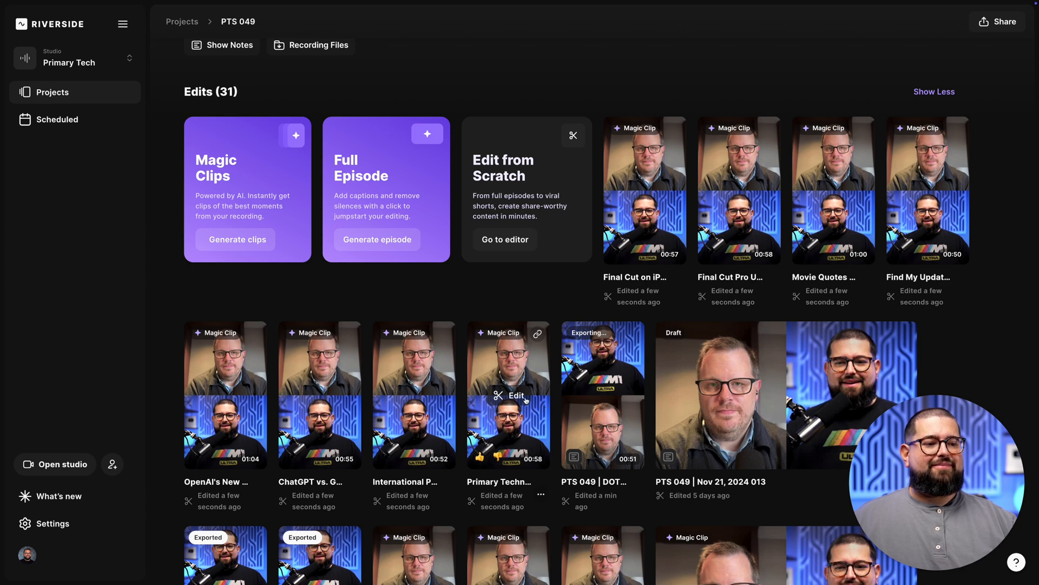
- Open the Primary Technology magic clip, browse other clips, and return to all projects
{"action": "left_click", "coordinate": [516, 396]}
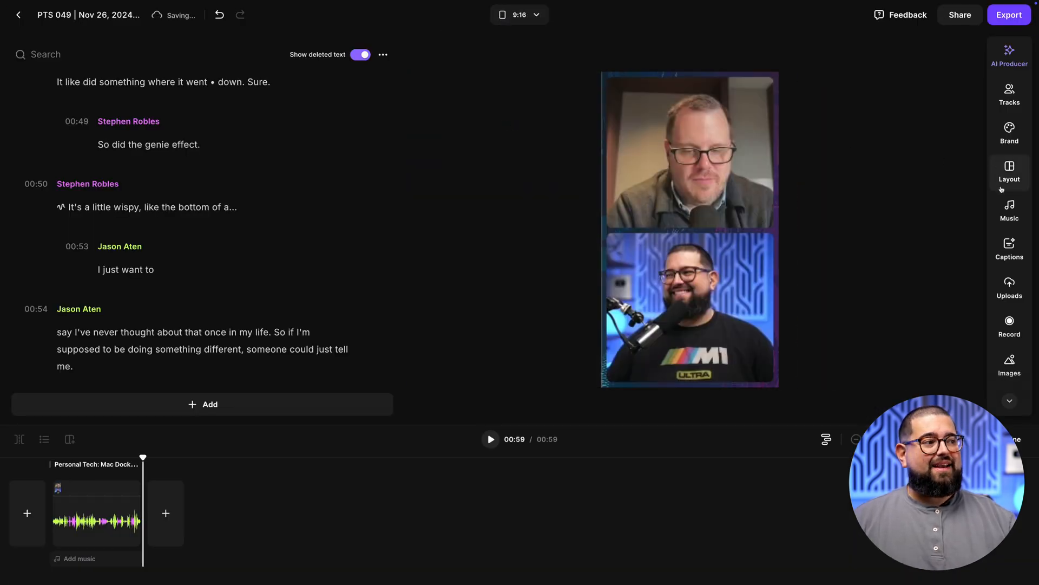
{"action": "left_click", "coordinate": [491, 439]}
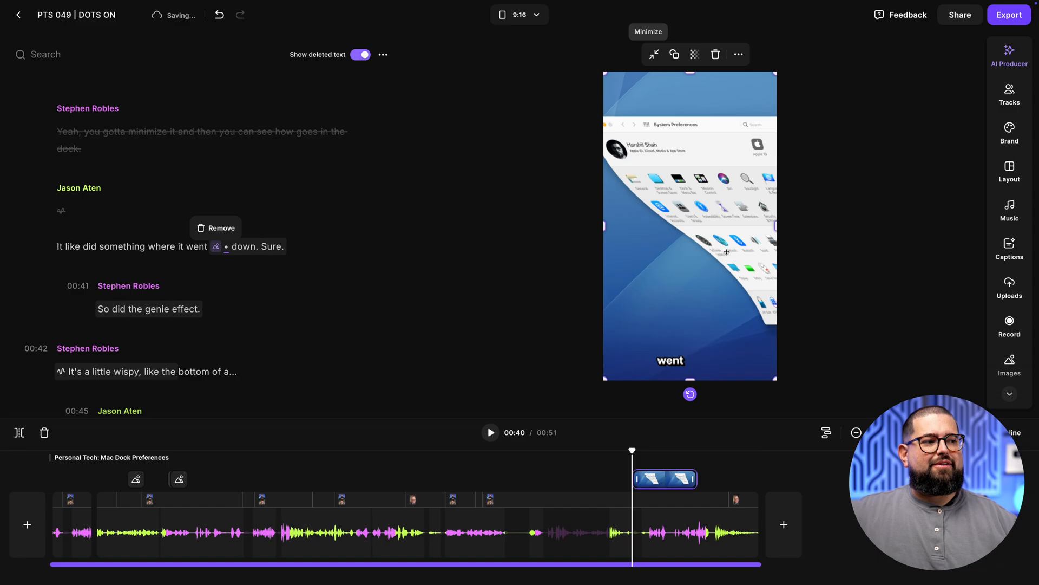
{"action": "left_click", "coordinate": [18, 14]}
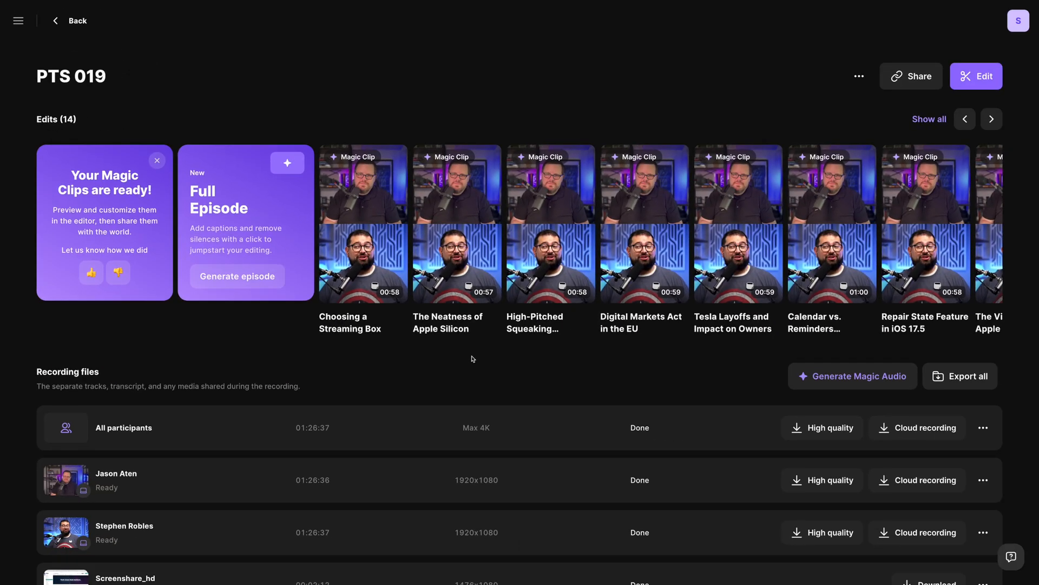
{"action": "left_click", "coordinate": [72, 21]}
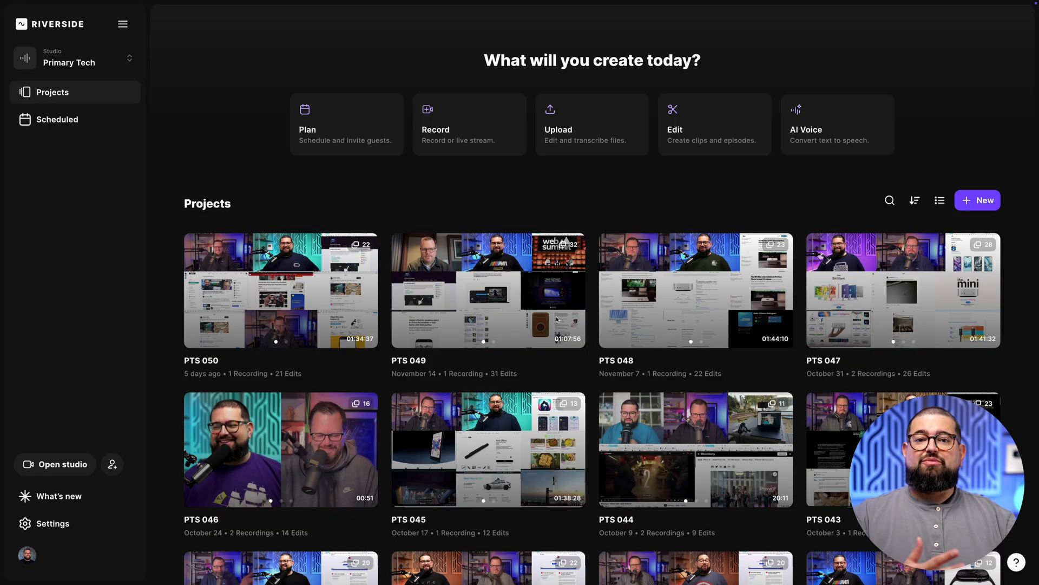
- Open the PTS 049 project to view its recording and 31 edits
{"action": "scroll", "scroll_direction": "down", "scroll_amount": 3}
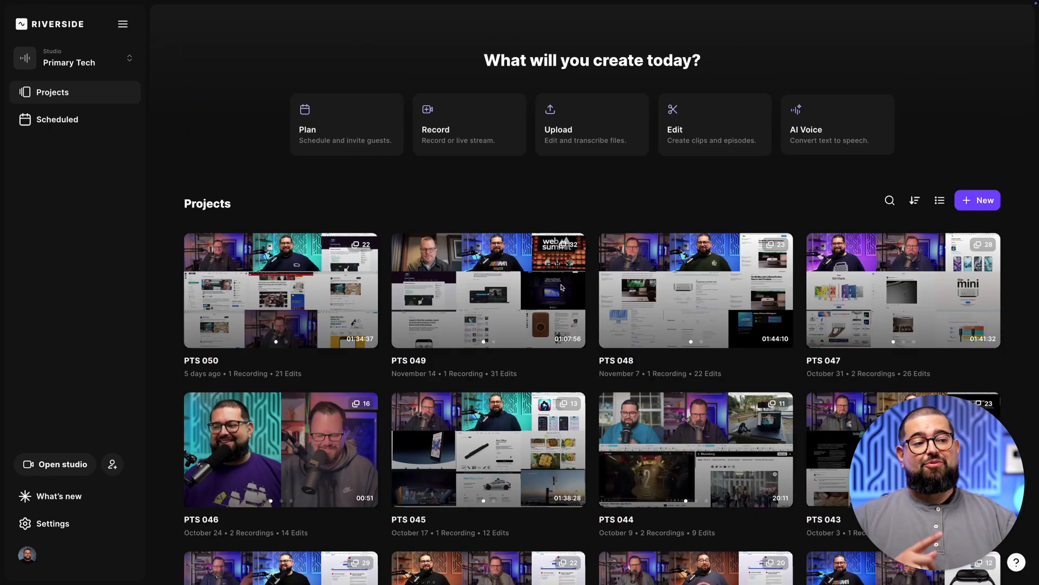
{"action": "left_click", "coordinate": [487, 290]}
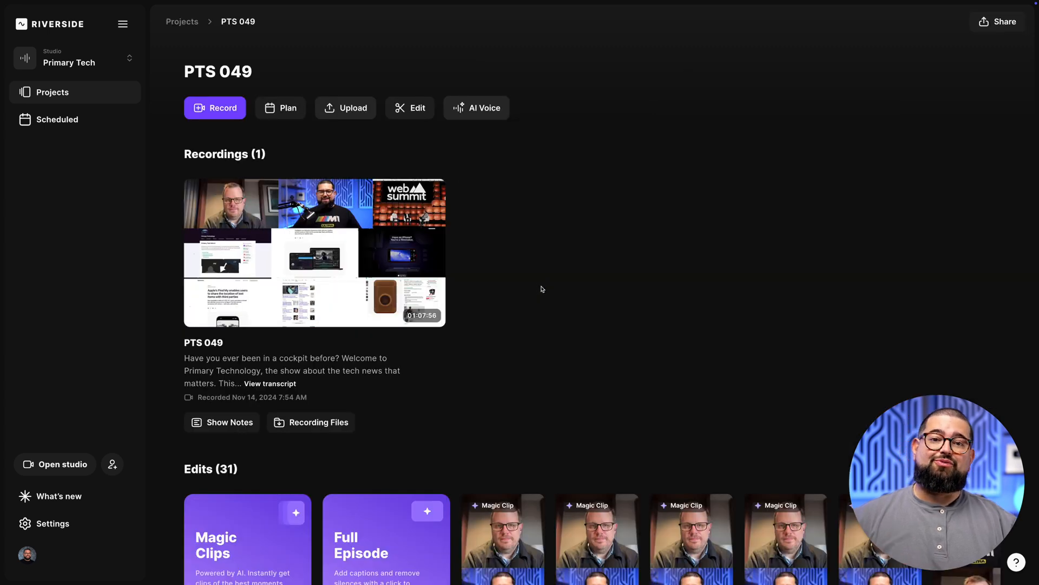
{"action": "scroll", "scroll_direction": "down", "scroll_amount": 3}
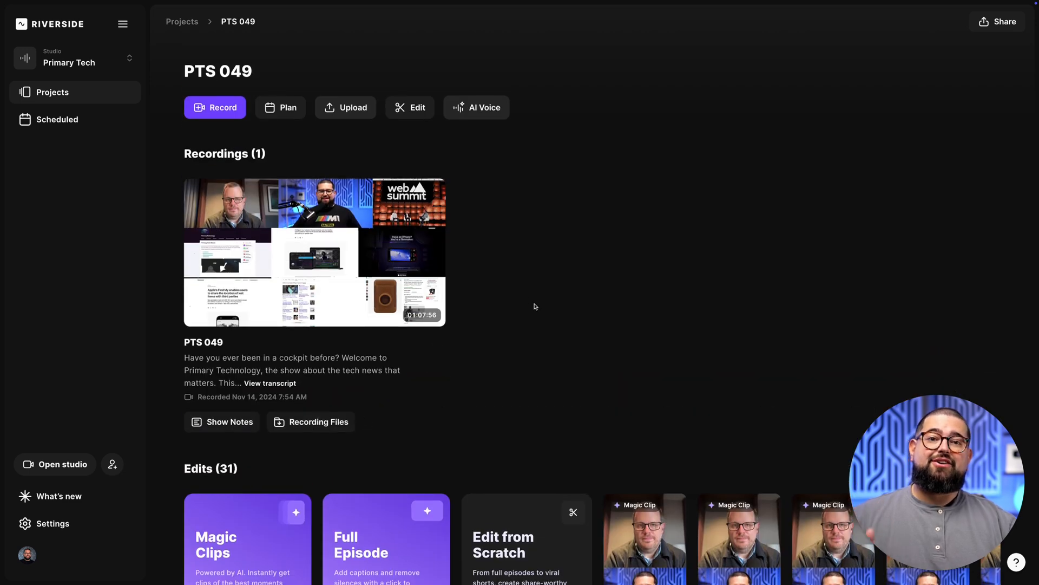
{"action": "mouse_move", "coordinate": [512, 282]}
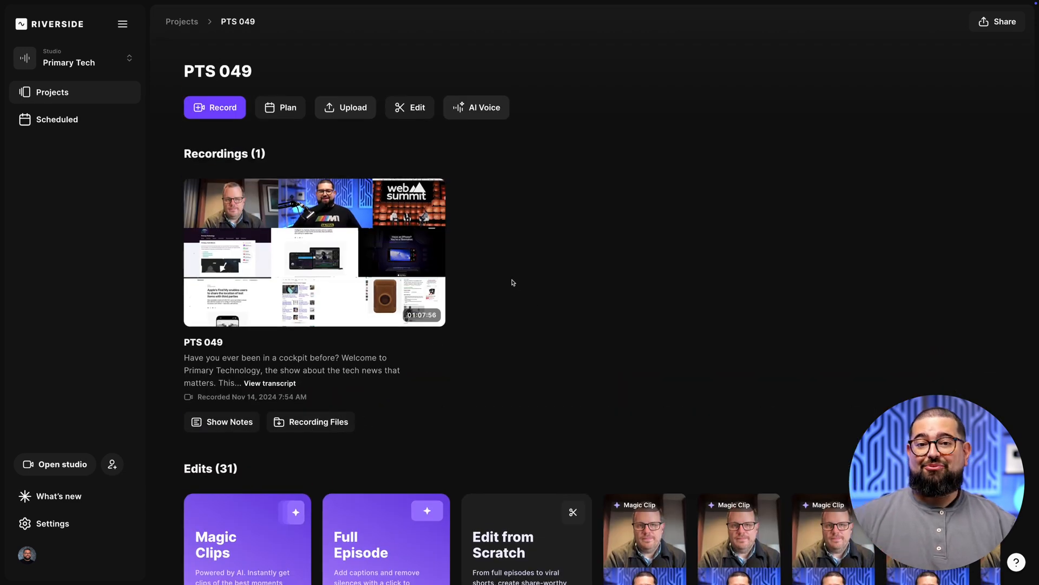
- Start an edit from scratch, search 'dots', and trim to the 59-second Mac Dock section
{"action": "left_click", "coordinate": [409, 107]}
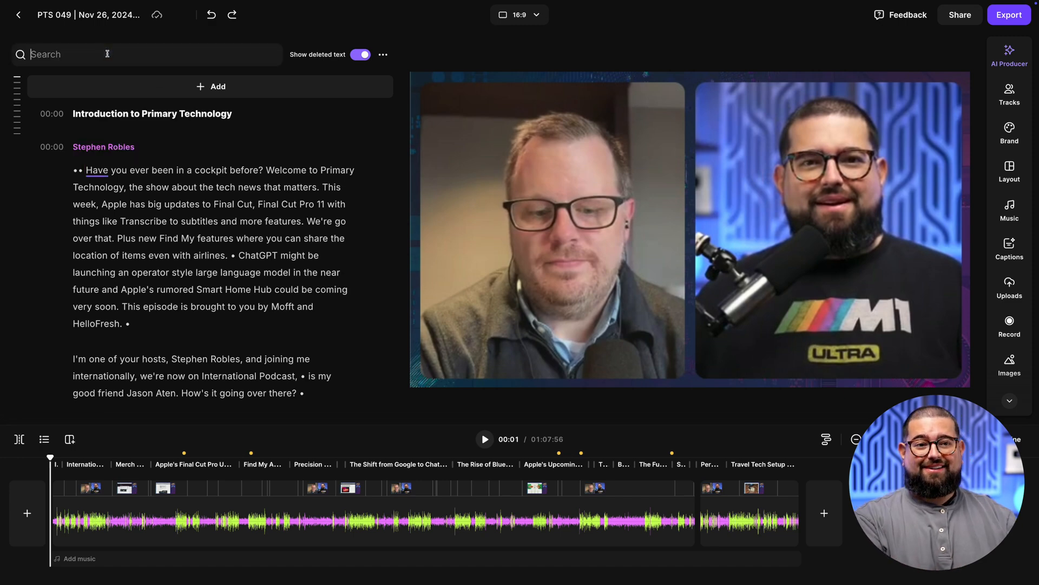
{"action": "type", "text": "dots"}
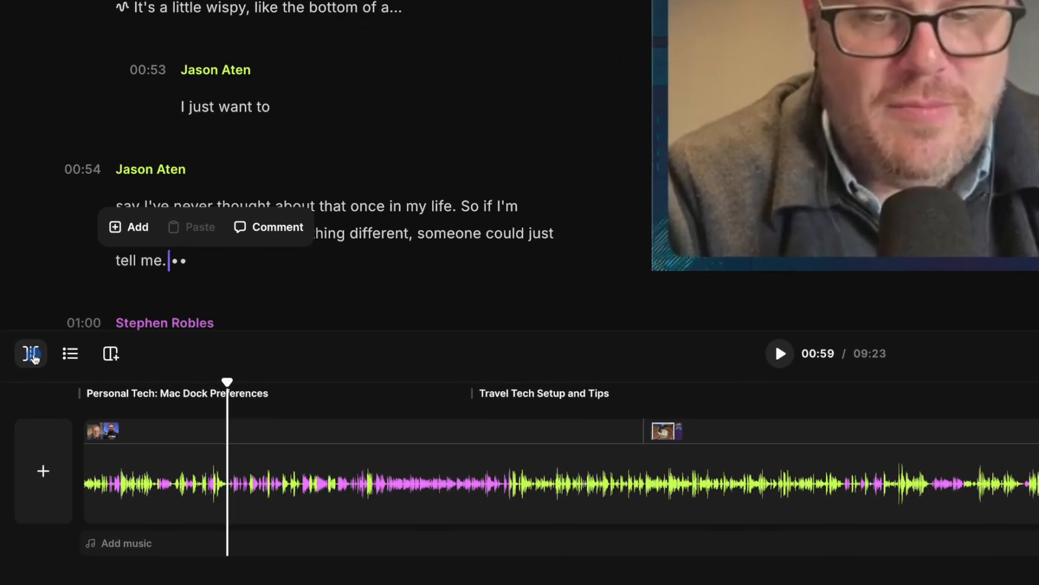
{"action": "left_click", "coordinate": [30, 353]}
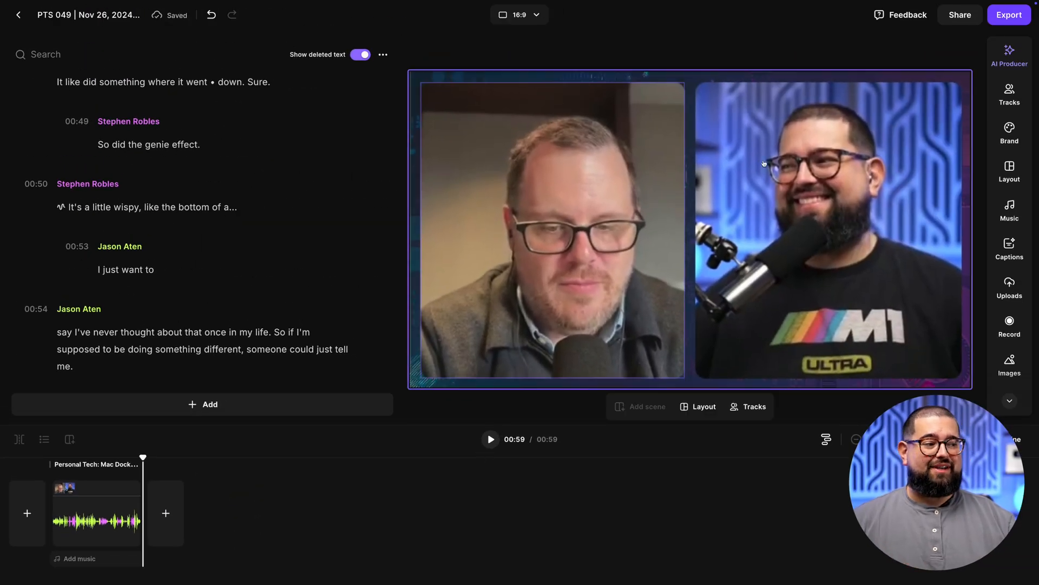
- Switch the edit to 9:16 vertical and apply Super fast pace, shortening it to 55 seconds
{"action": "left_click", "coordinate": [519, 15]}
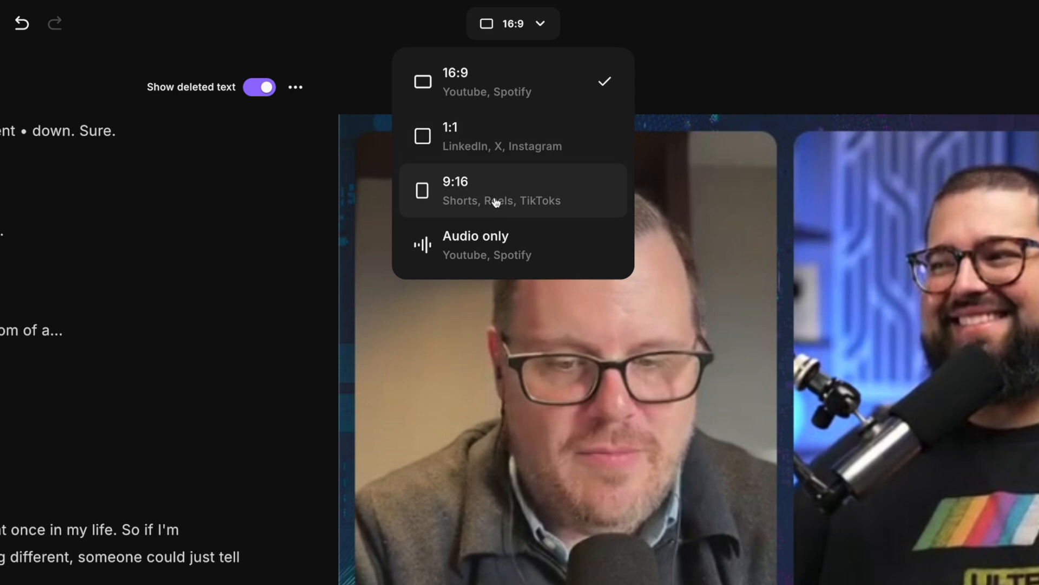
{"action": "left_click", "coordinate": [513, 190]}
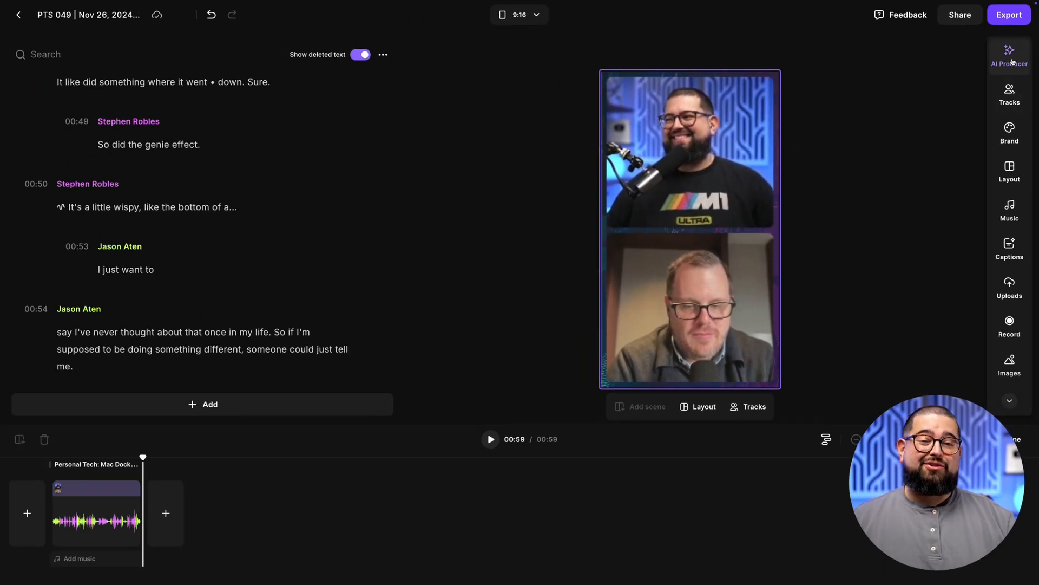
{"action": "left_click", "coordinate": [1010, 56]}
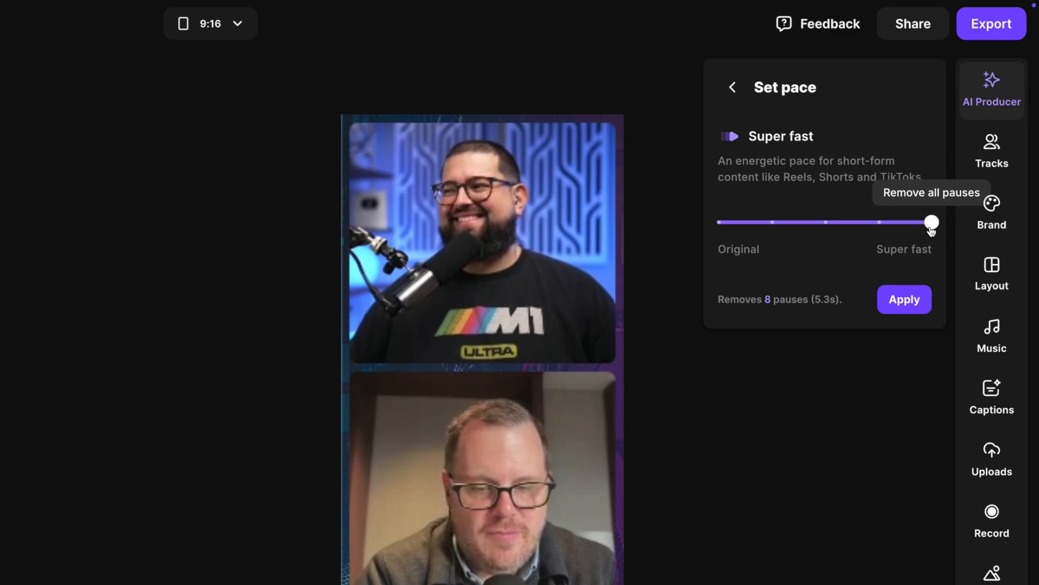
{"action": "left_click", "coordinate": [904, 299]}
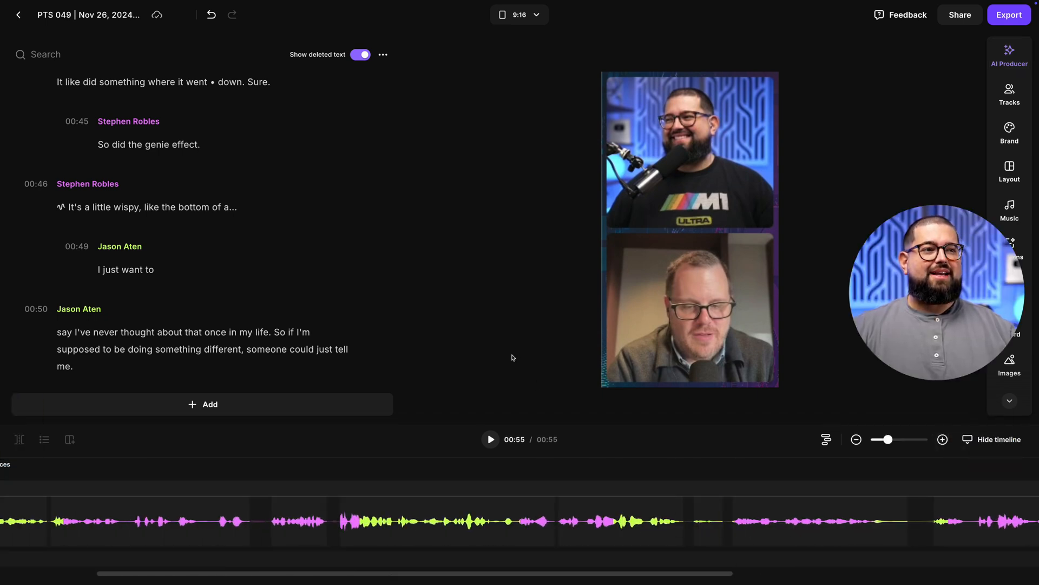
- Hide deleted text and paste the 'Dots on…' line at the transcript start as a cold open
{"action": "left_click", "coordinate": [361, 54]}
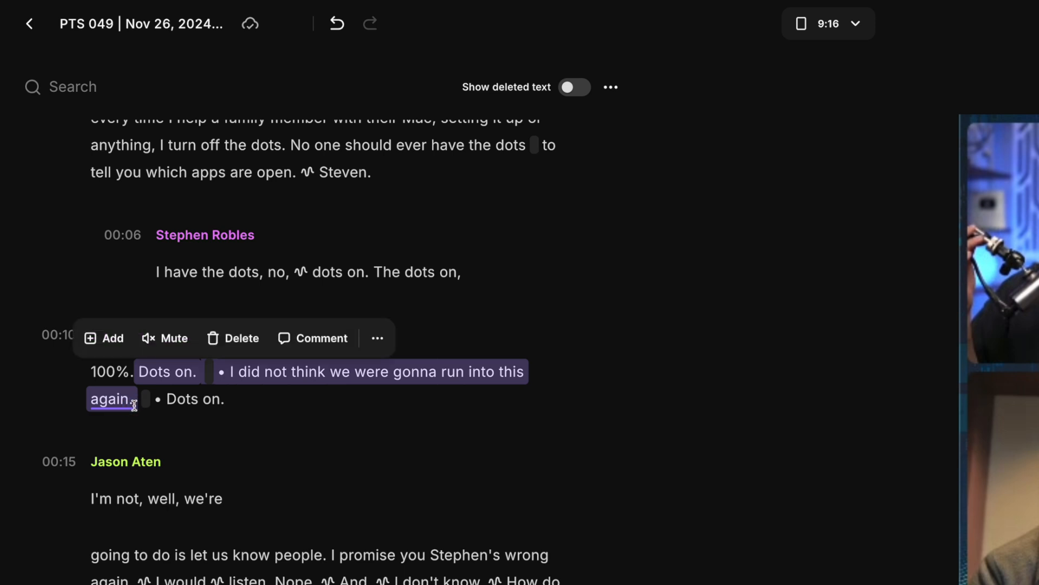
{"action": "left_click", "coordinate": [377, 338]}
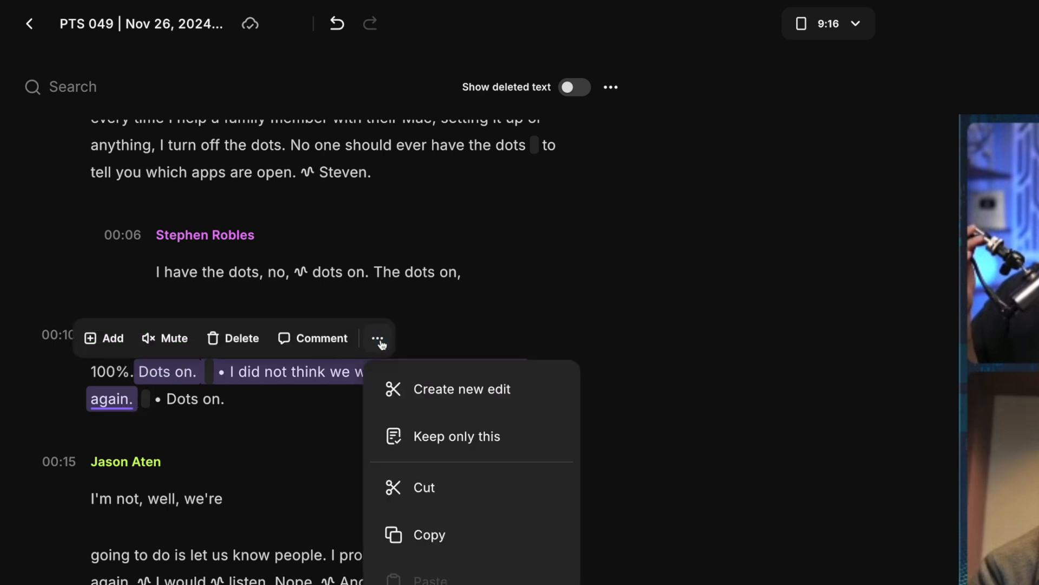
{"action": "left_click", "coordinate": [429, 534]}
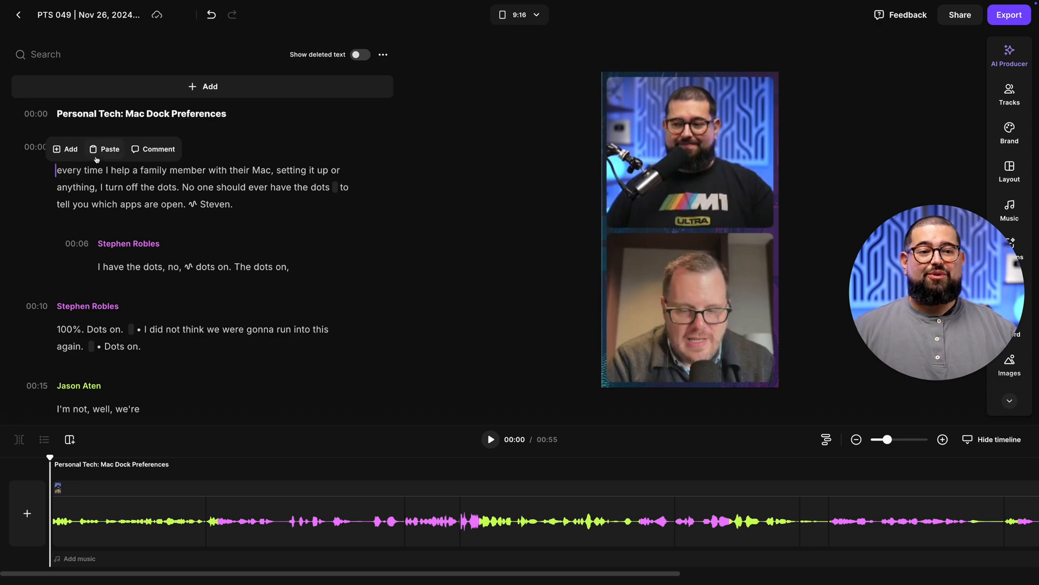
{"action": "double_click", "coordinate": [79, 204]}
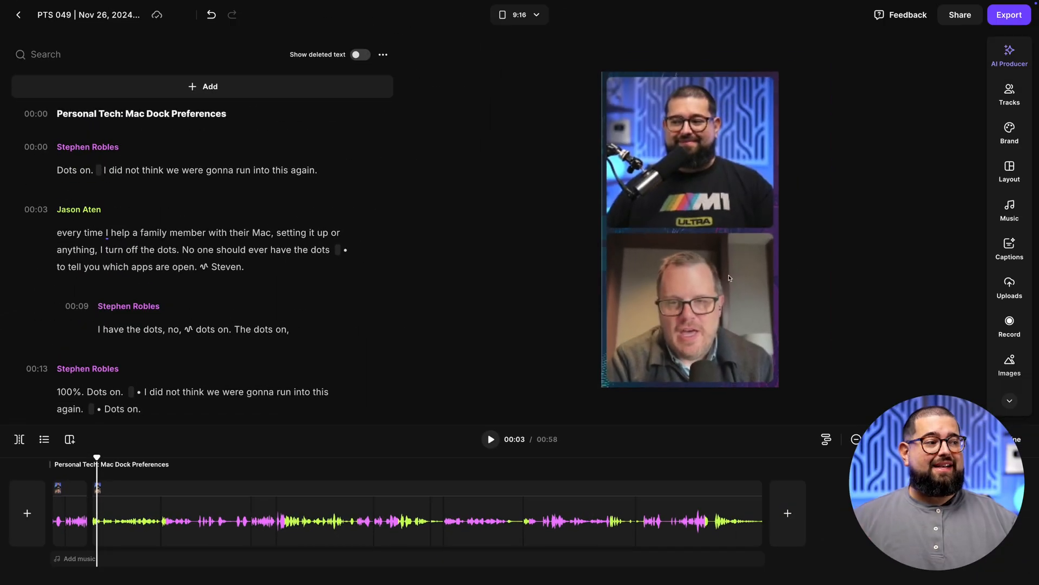
- Restyle the captions to a single line, large size, with a mint word highlight
{"action": "left_click", "coordinate": [1010, 251]}
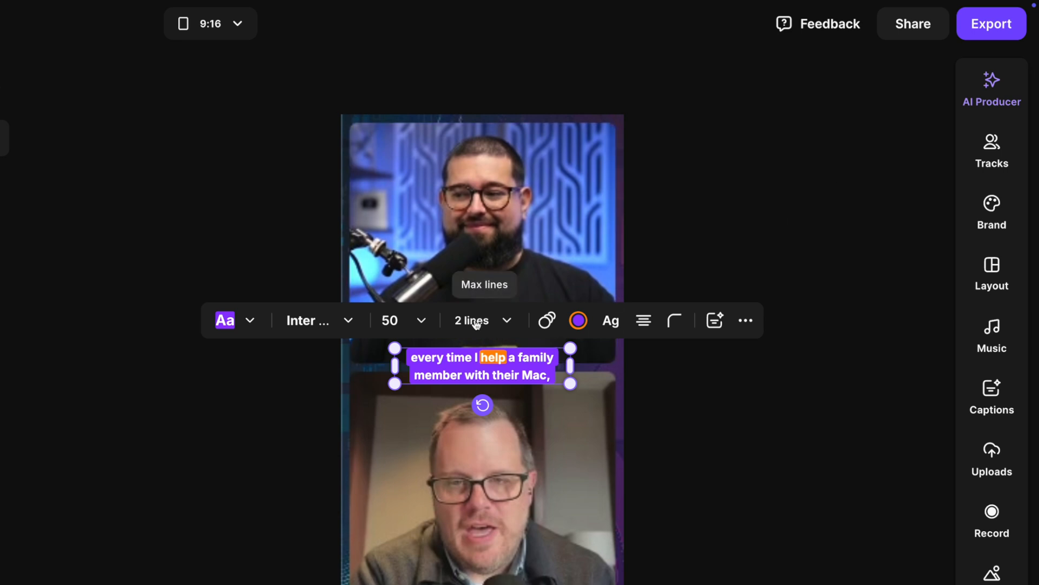
{"action": "left_click", "coordinate": [481, 320]}
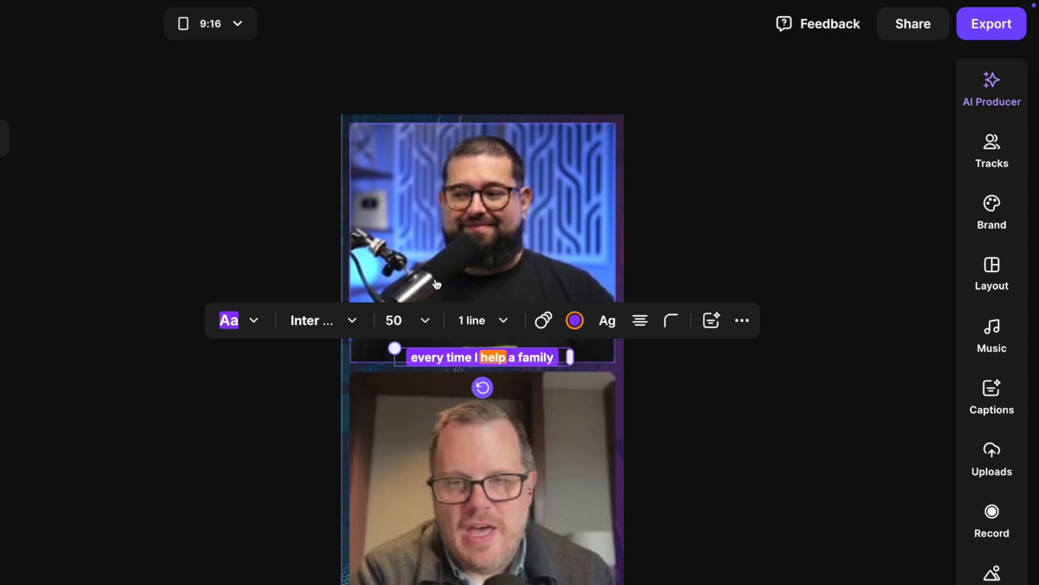
{"action": "left_click", "coordinate": [393, 320]}
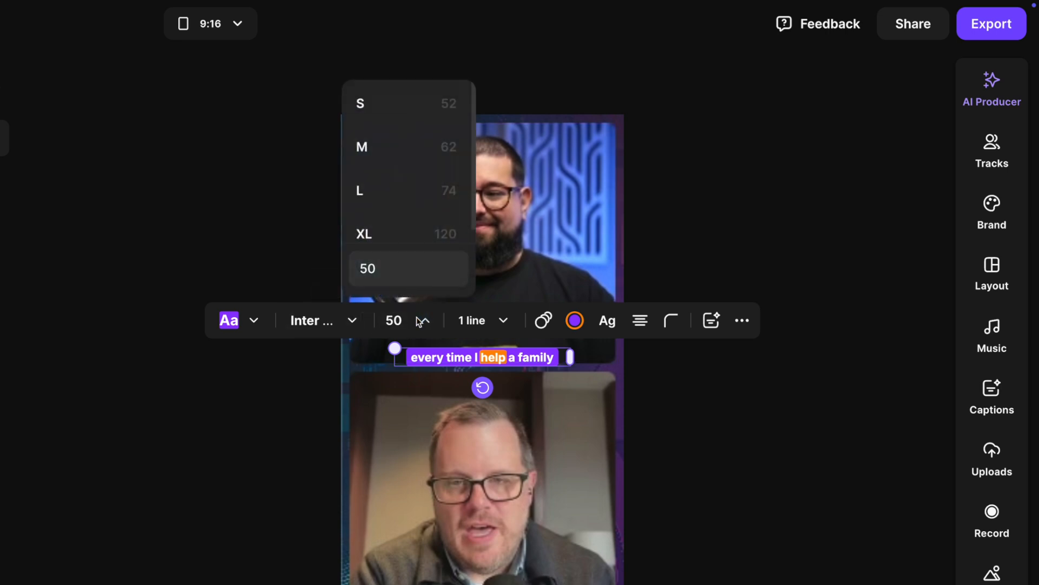
{"action": "left_click", "coordinate": [360, 191]}
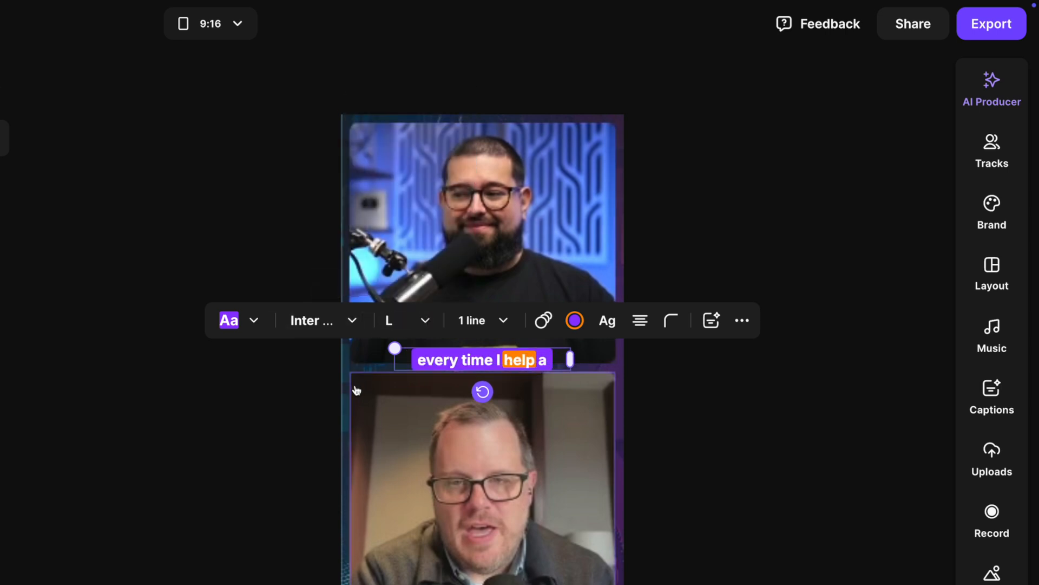
{"action": "left_click", "coordinate": [228, 320]}
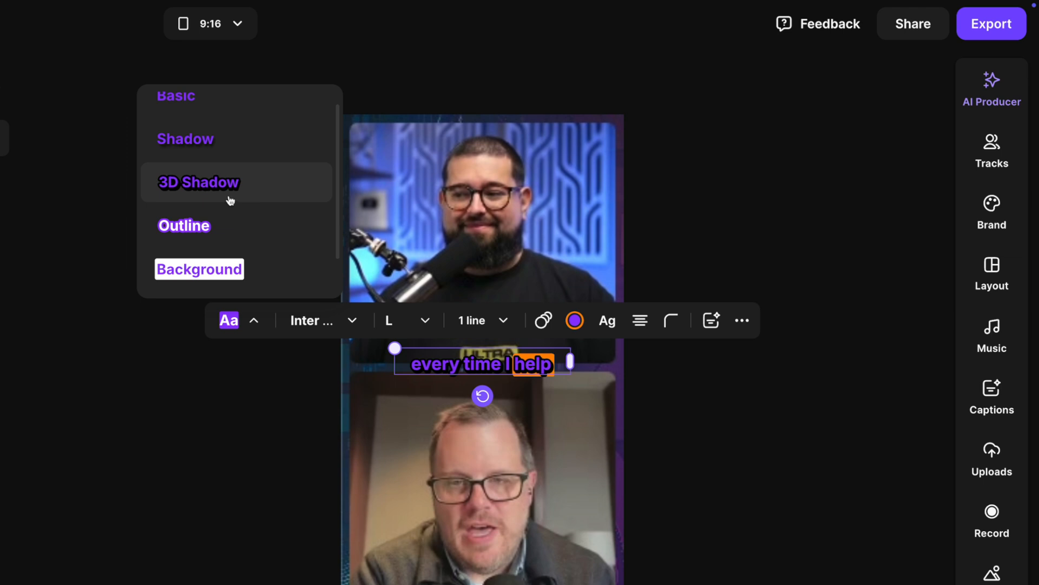
{"action": "left_click", "coordinate": [574, 320]}
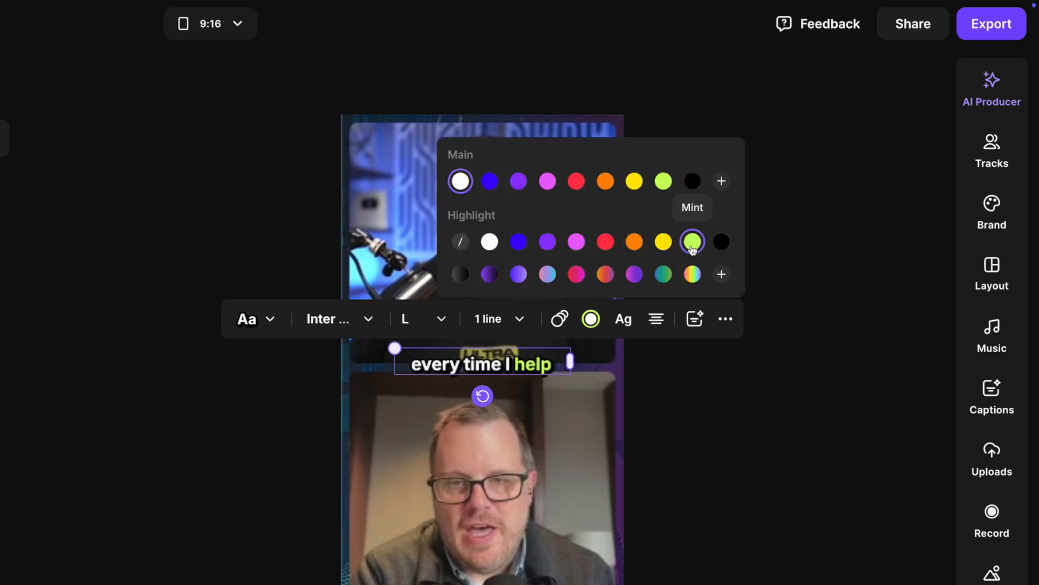
{"action": "left_click", "coordinate": [692, 242]}
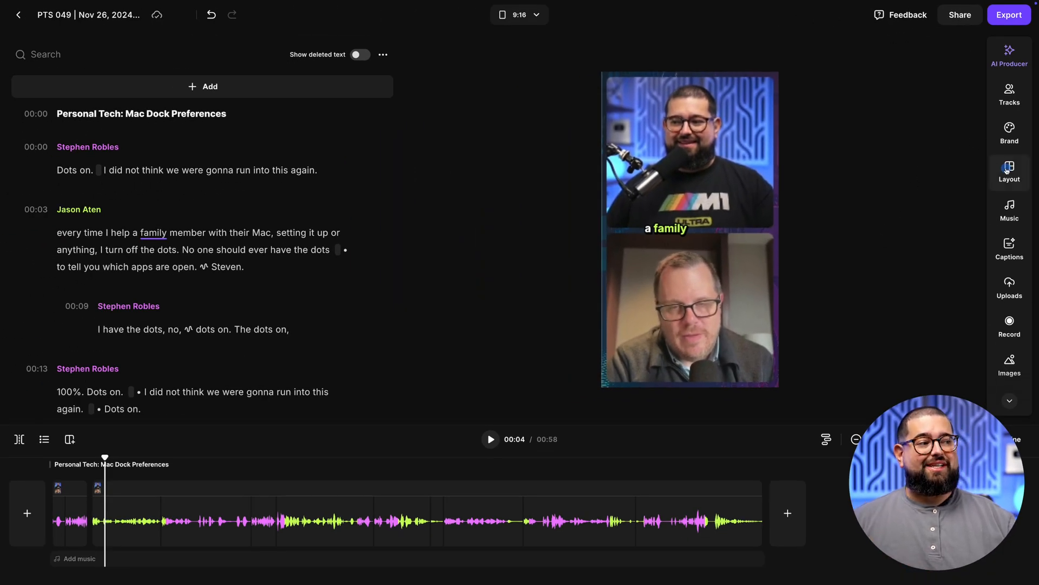
- Apply Smart scenes following the active speaker and move the captions lower in the frame
{"action": "left_click", "coordinate": [1010, 171]}
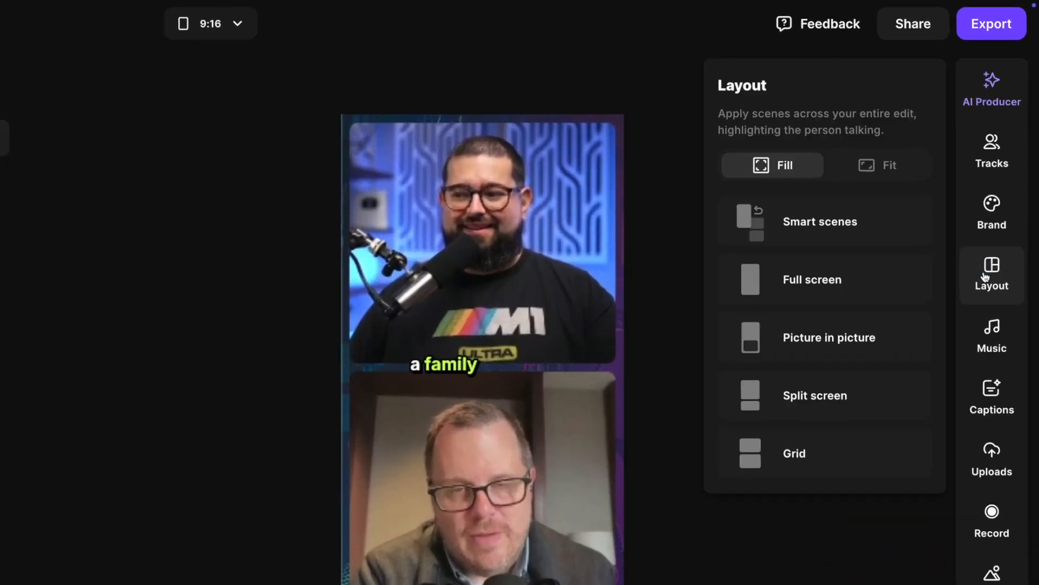
{"action": "left_click", "coordinate": [820, 221]}
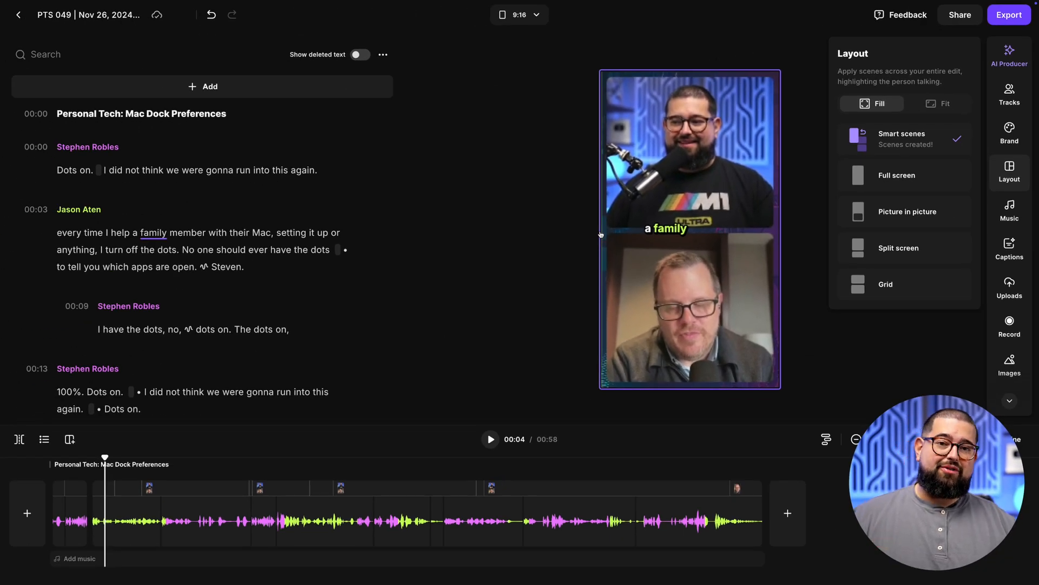
{"action": "left_click", "coordinate": [490, 438]}
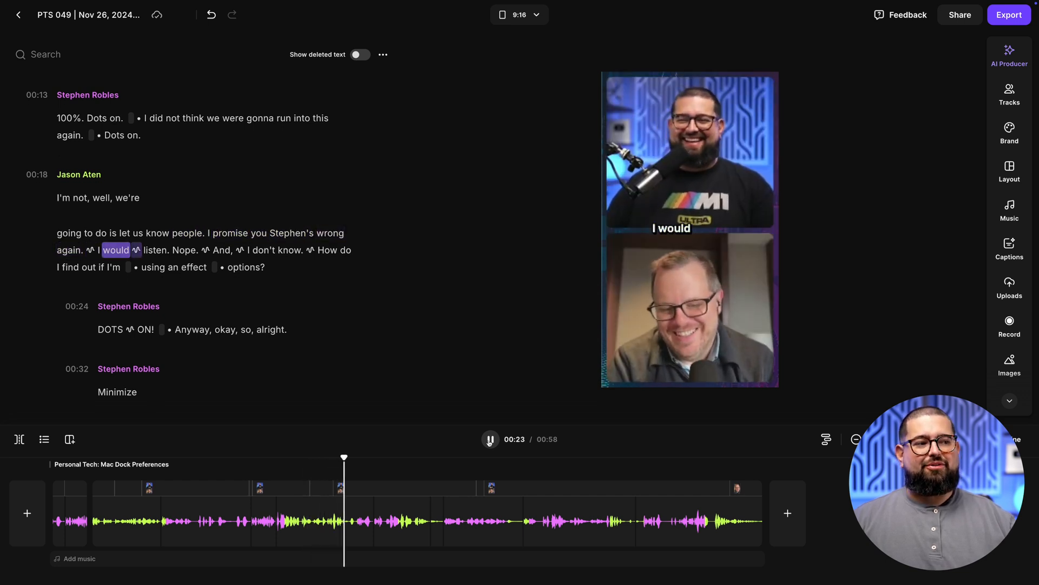
{"action": "left_click", "coordinate": [489, 439]}
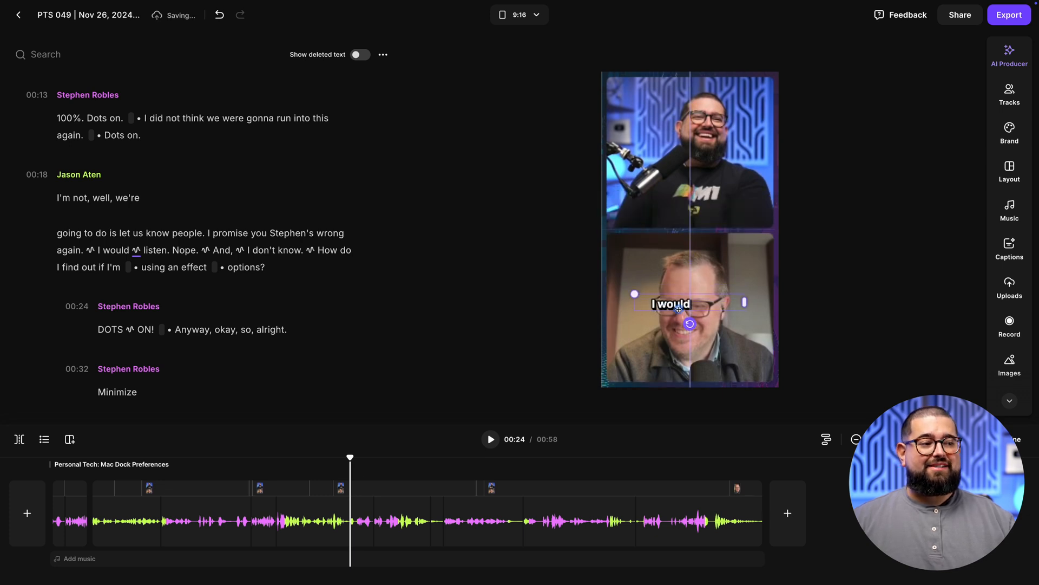
{"action": "left_click", "coordinate": [672, 304]}
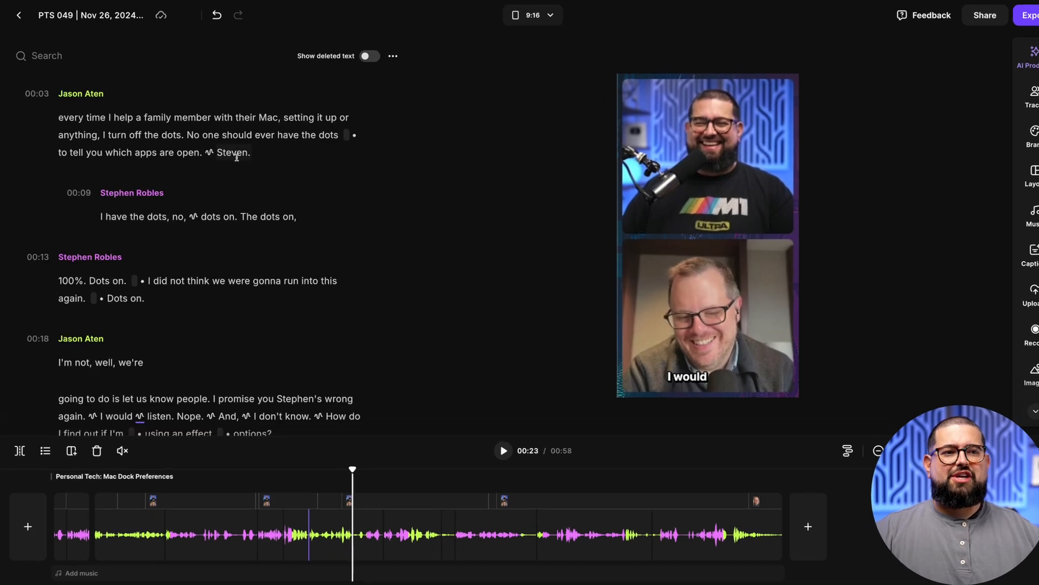
{"action": "double_click", "coordinate": [233, 153]}
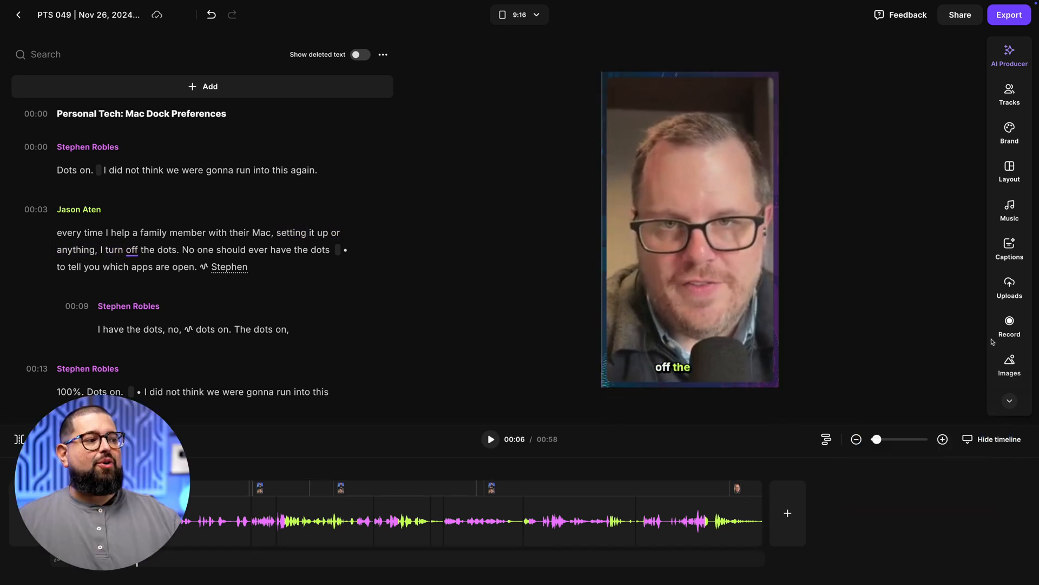
- Search royalty-free images for 'macbook pro' and add the laptop-on-desk photo to the reel
{"action": "left_click", "coordinate": [1010, 364]}
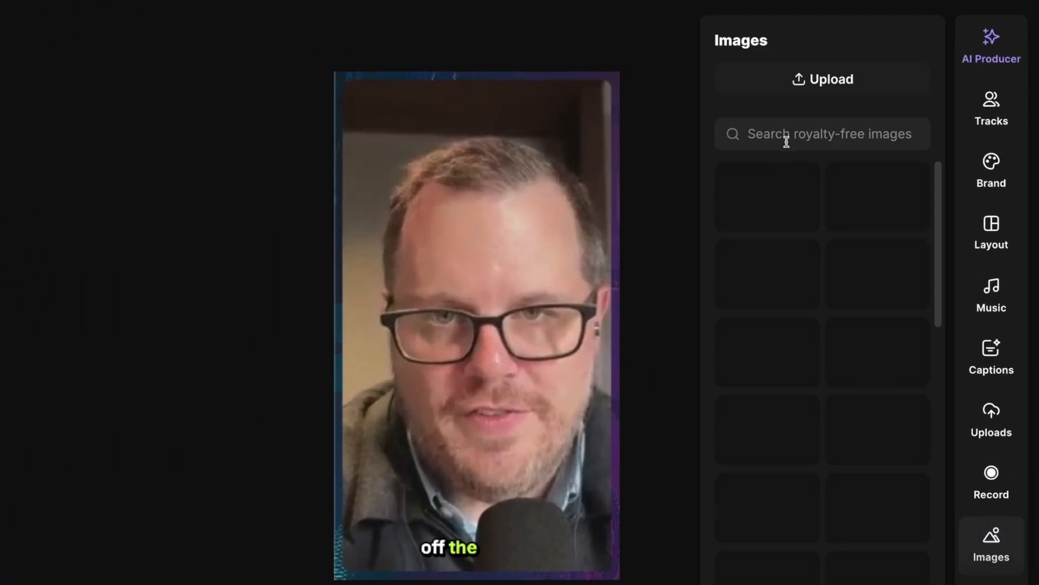
{"action": "type", "text": "macb"}
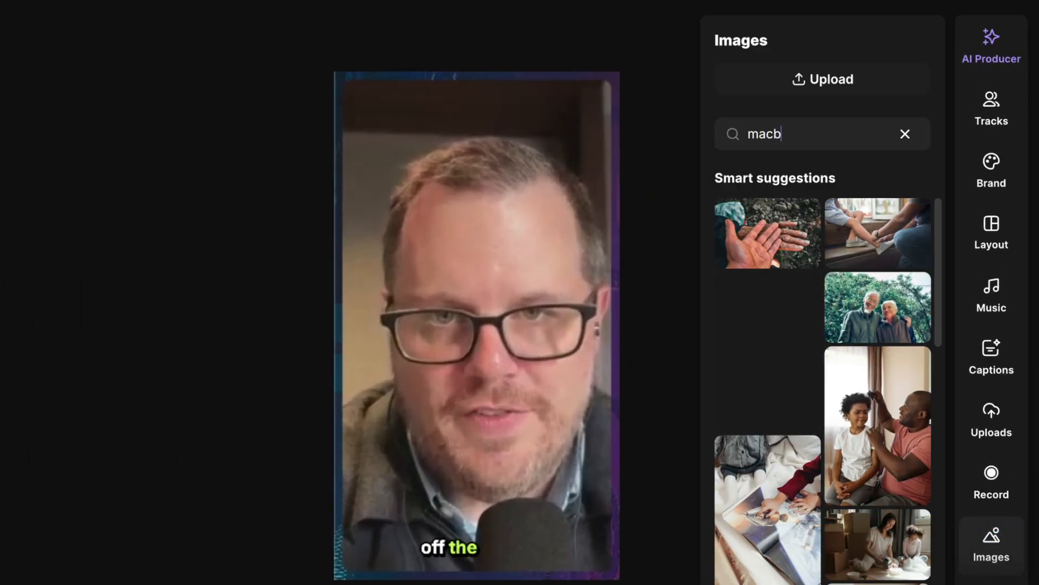
{"action": "type", "text": "ook pro"}
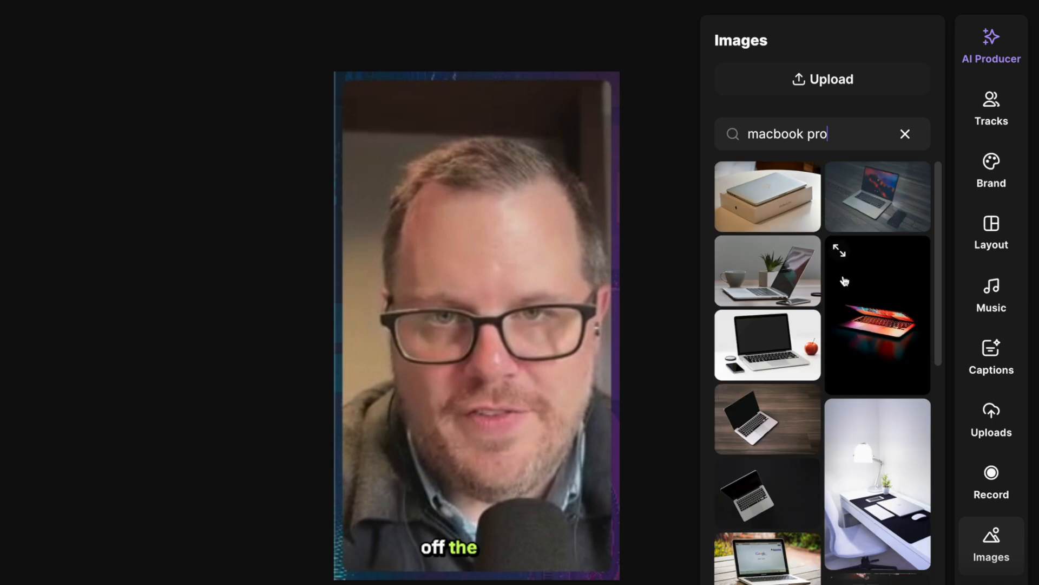
{"action": "mouse_move", "coordinate": [885, 219]}
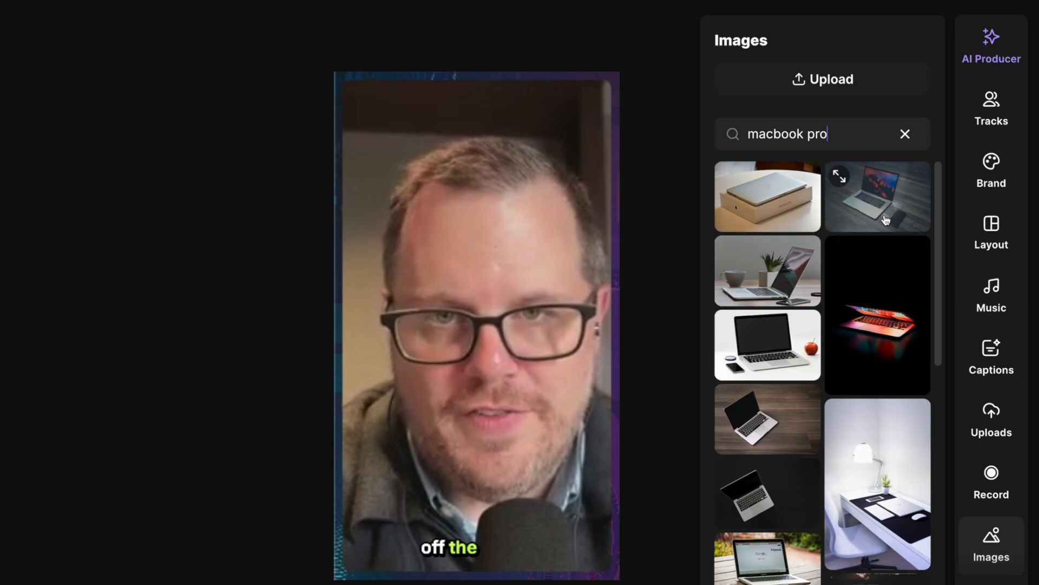
{"action": "left_click", "coordinate": [877, 313]}
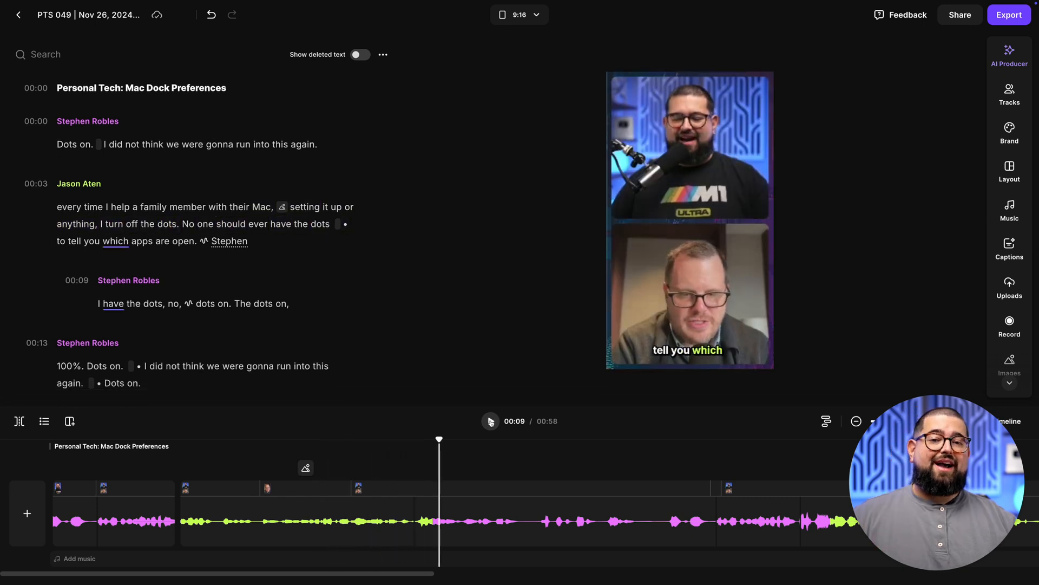
{"action": "left_click", "coordinate": [1010, 286]}
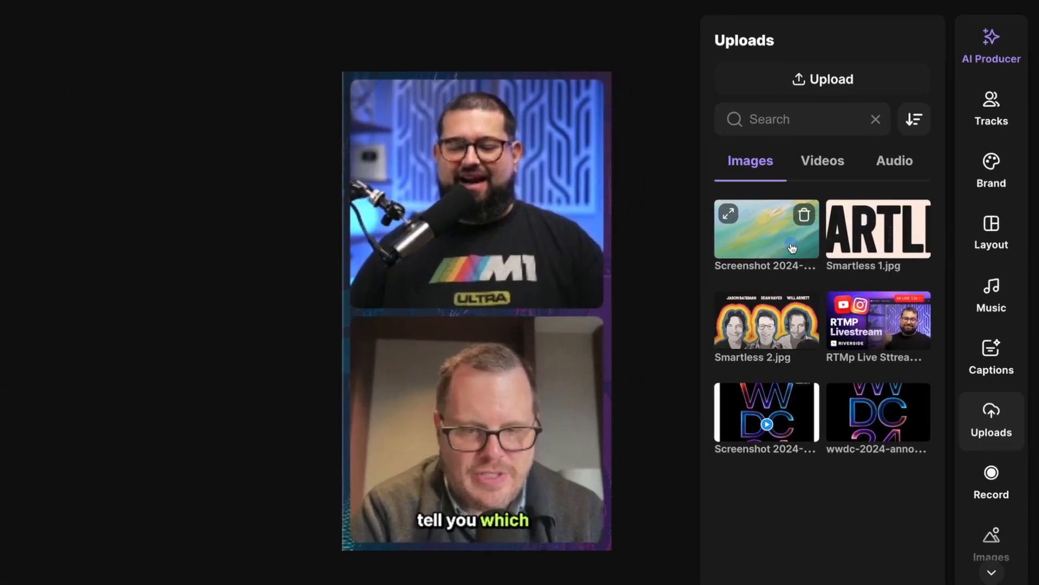
- Insert the uploaded dock screenshot full-frame with a 'MACOS DOCK WITH DOTS ON' text overlay
{"action": "left_click", "coordinate": [766, 228]}
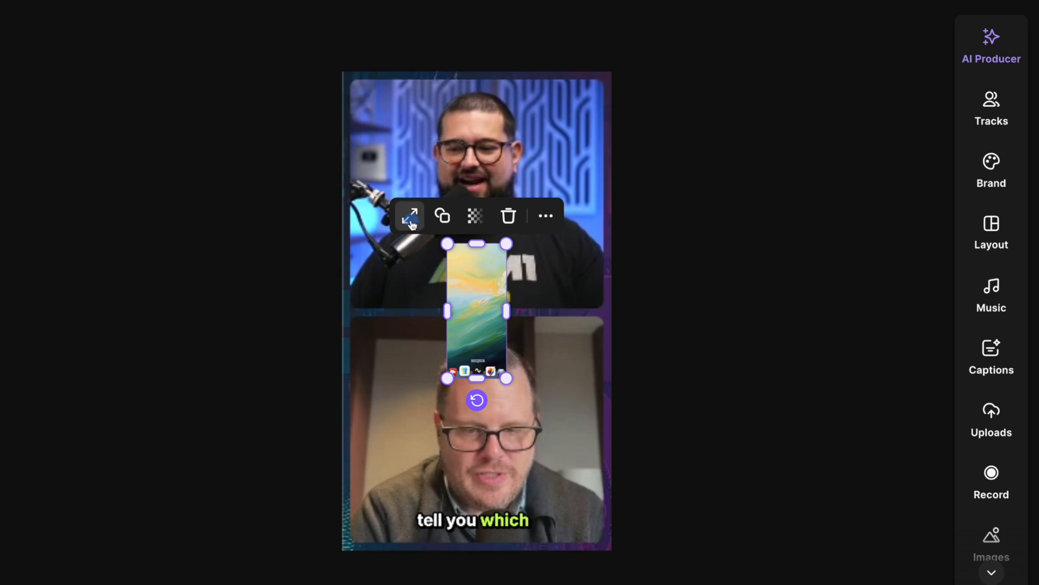
{"action": "left_click", "coordinate": [409, 215]}
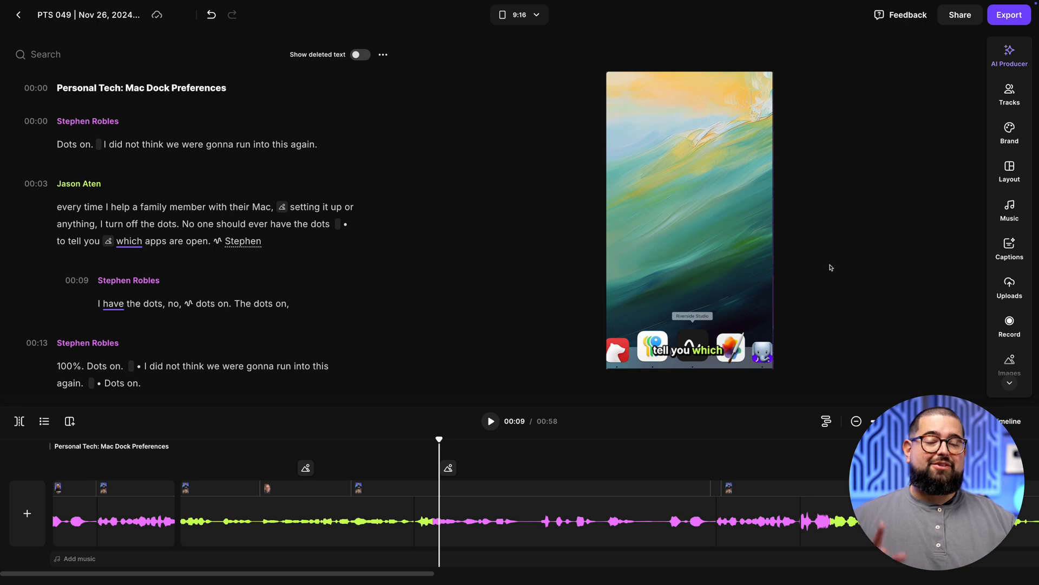
{"action": "mouse_move", "coordinate": [838, 267]}
{"action": "type", "text": "M"}
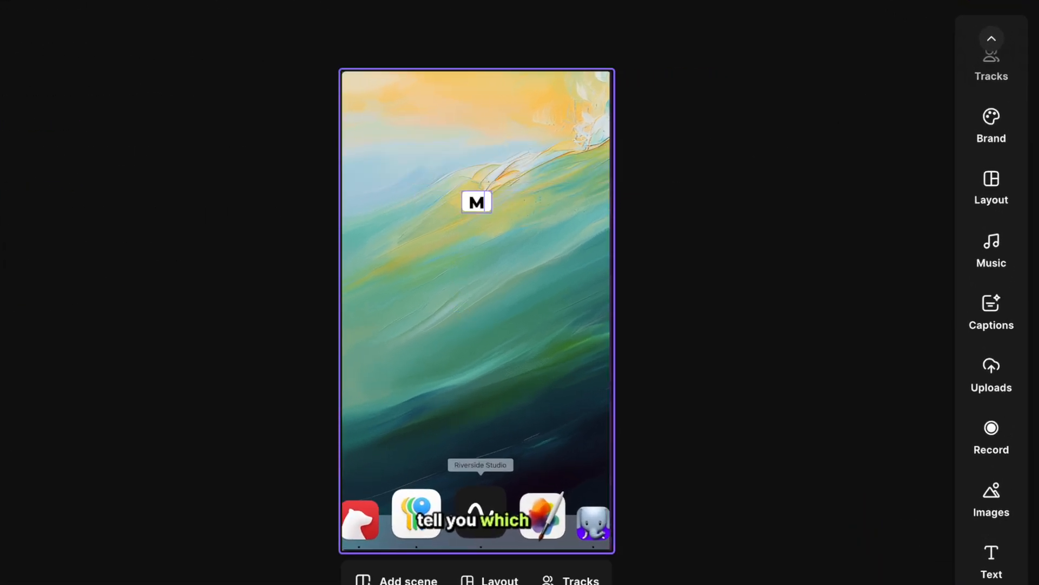
{"action": "type", "text": "ACOS DOCK"}
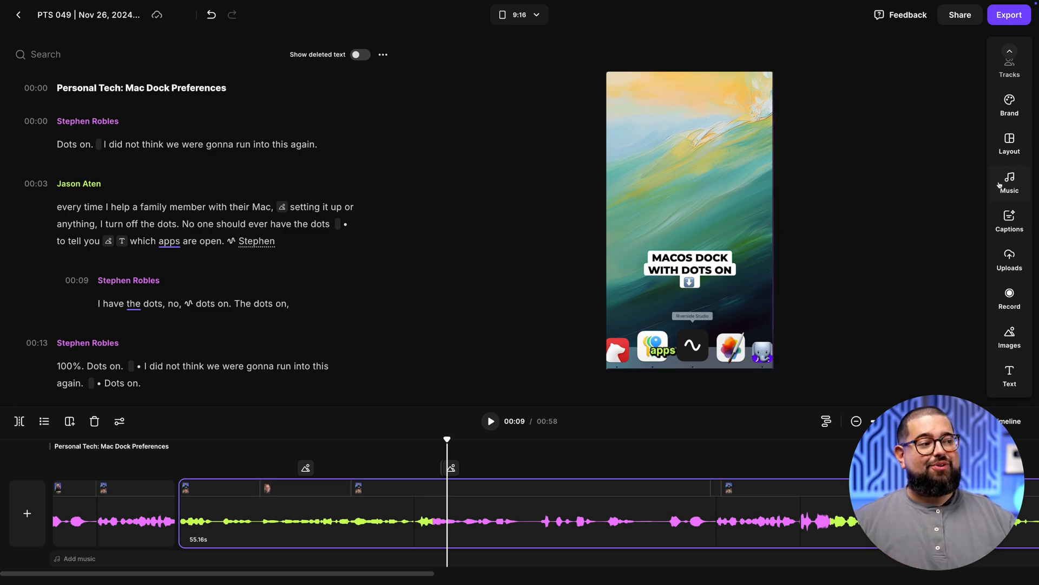
- Add a background music track from the Music library spanning the whole reel
{"action": "left_click", "coordinate": [1010, 183]}
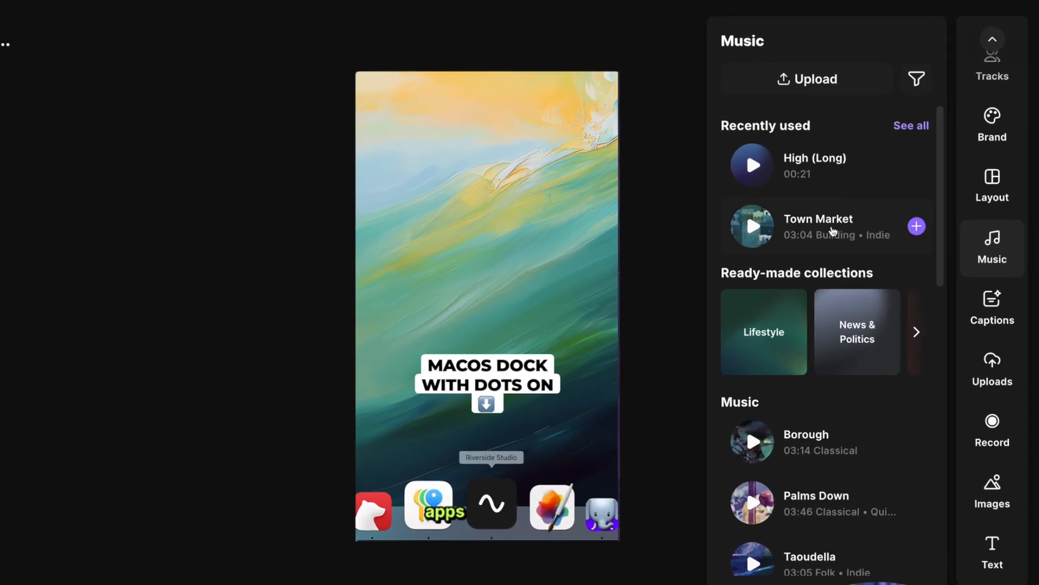
{"action": "scroll", "scroll_direction": "down", "scroll_amount": 3}
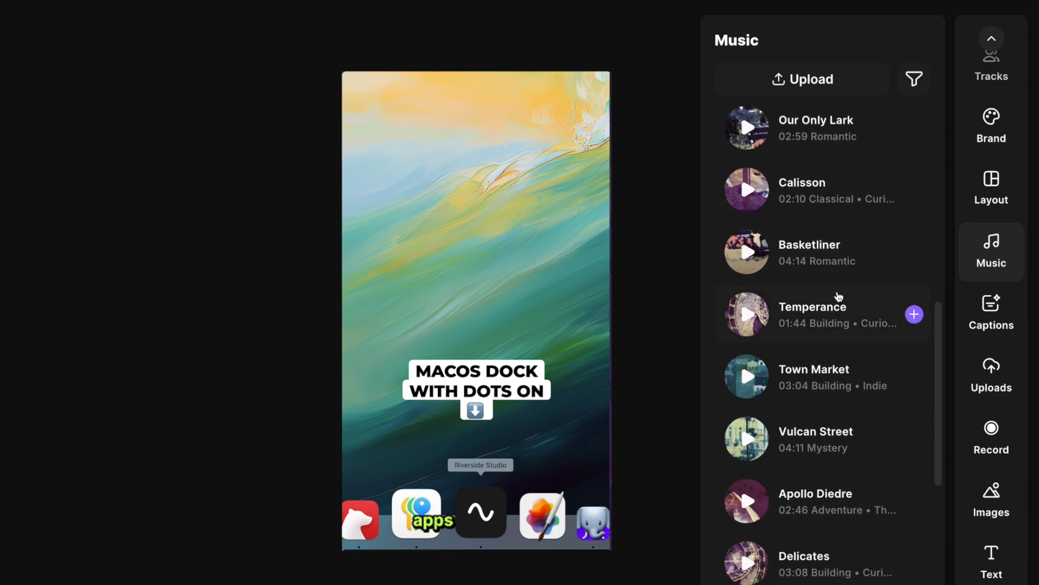
{"action": "scroll", "scroll_direction": "down", "scroll_amount": 3}
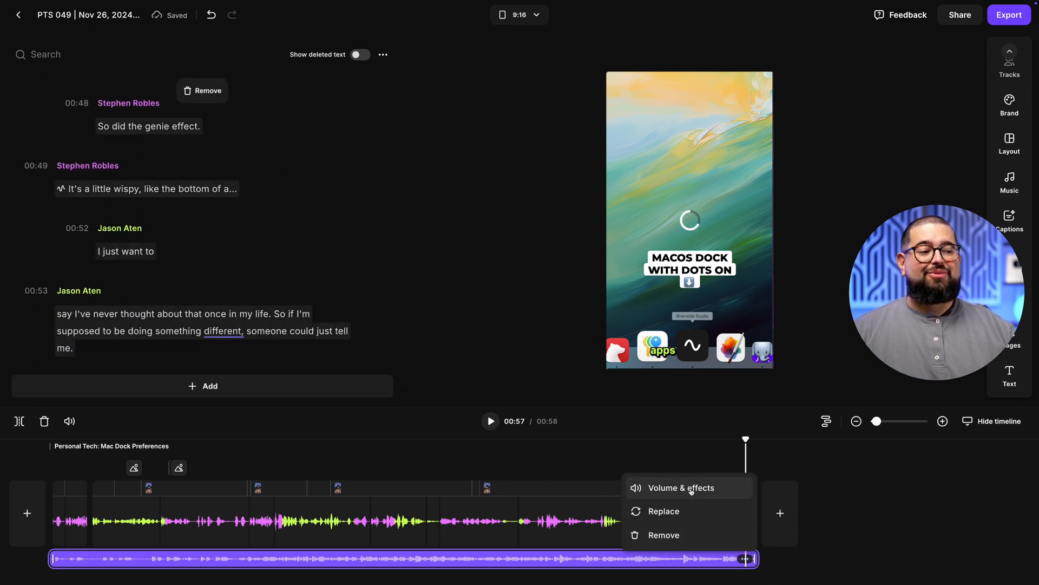
{"action": "left_click", "coordinate": [677, 487]}
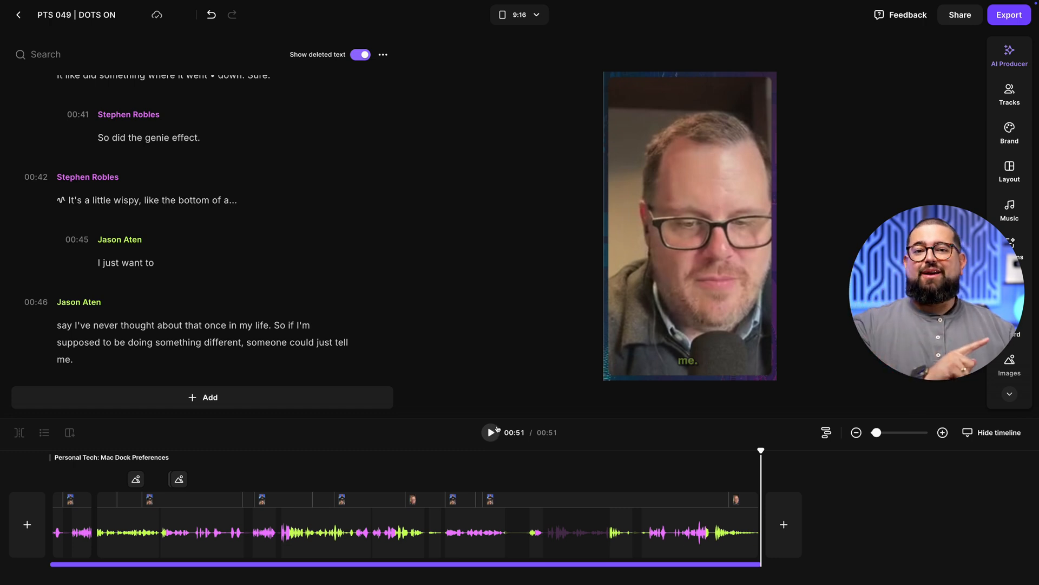
- Open the DOTS ON Magic Clip and select its System Preferences screenshot overlay
{"action": "left_click", "coordinate": [1010, 293]}
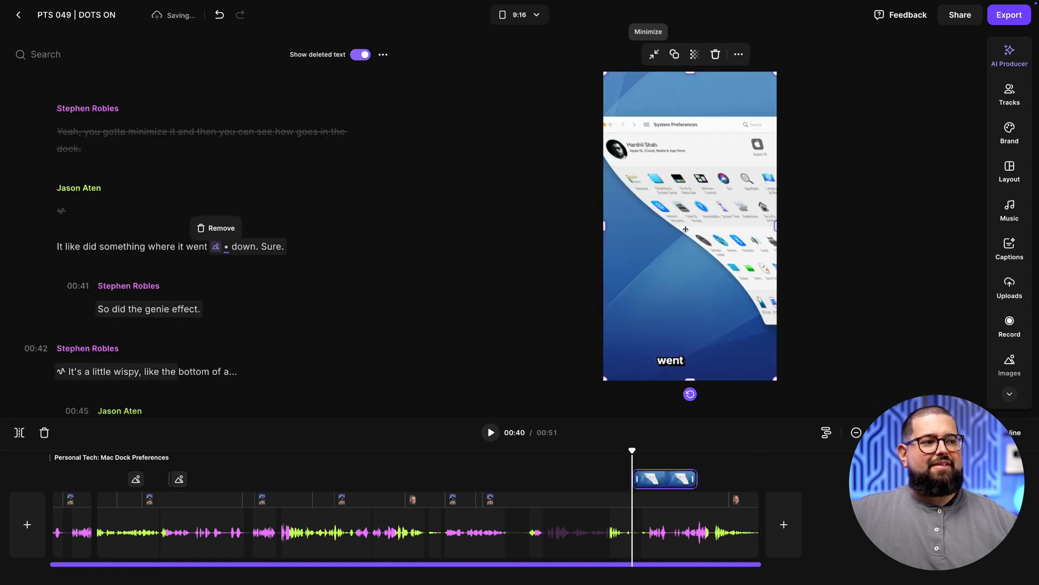
{"action": "left_click", "coordinate": [653, 54]}
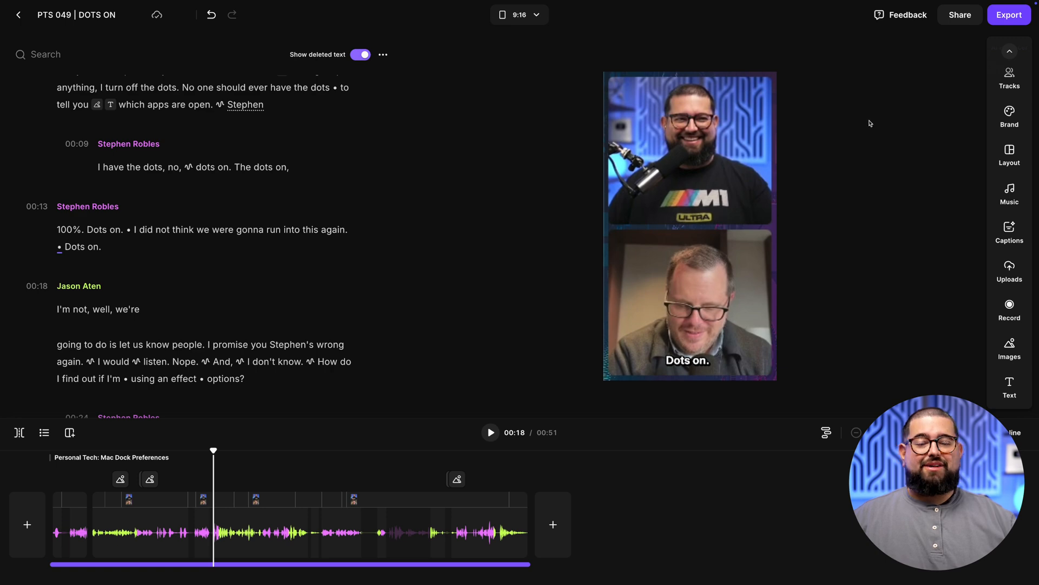
{"action": "mouse_move", "coordinate": [959, 56]}
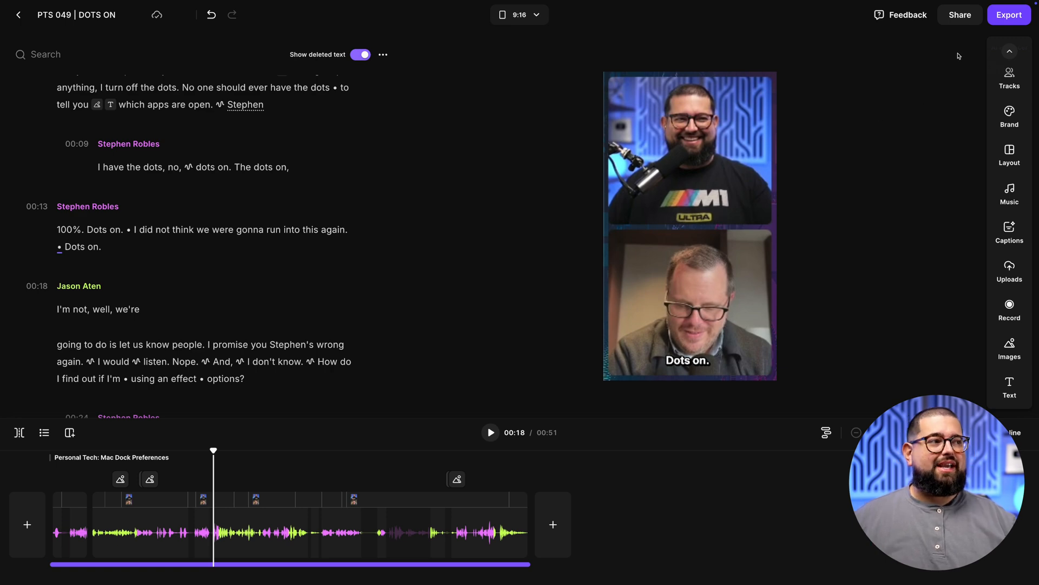
- Export the DOTS ON vertical reel with 1080p HD video quality
{"action": "left_click", "coordinate": [1009, 15]}
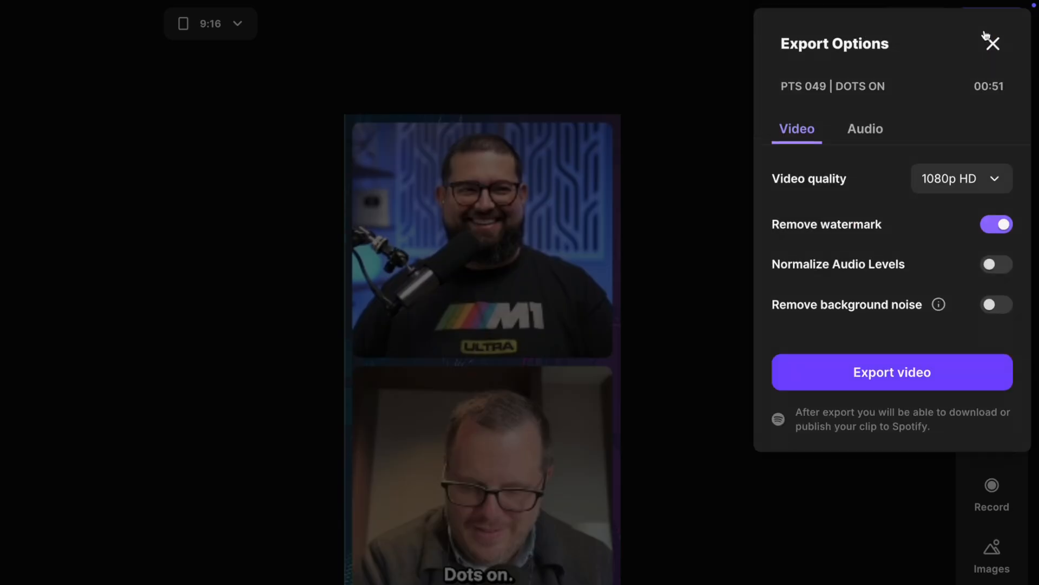
{"action": "left_click", "coordinate": [961, 178]}
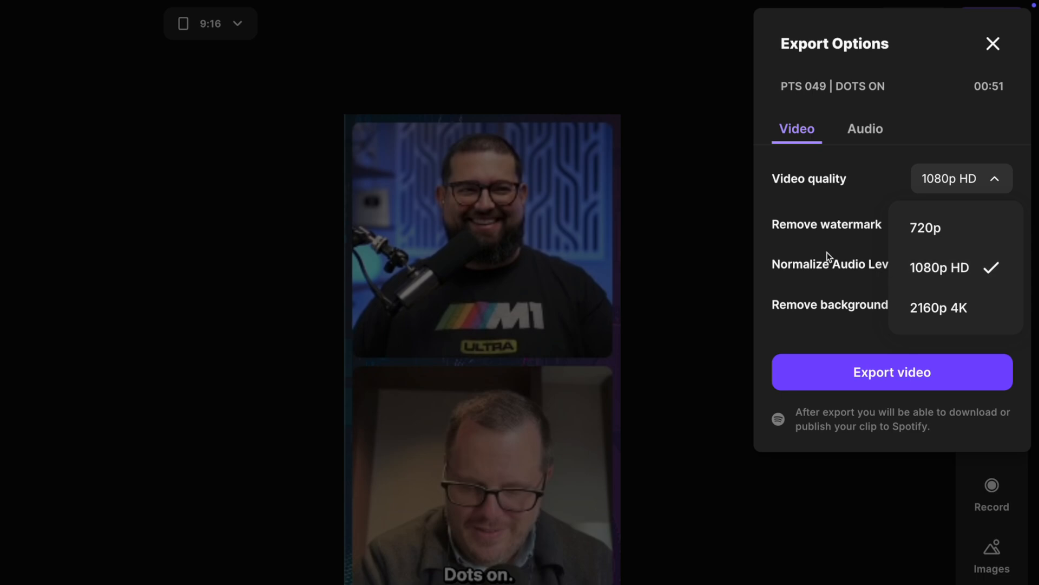
{"action": "left_click", "coordinate": [939, 267]}
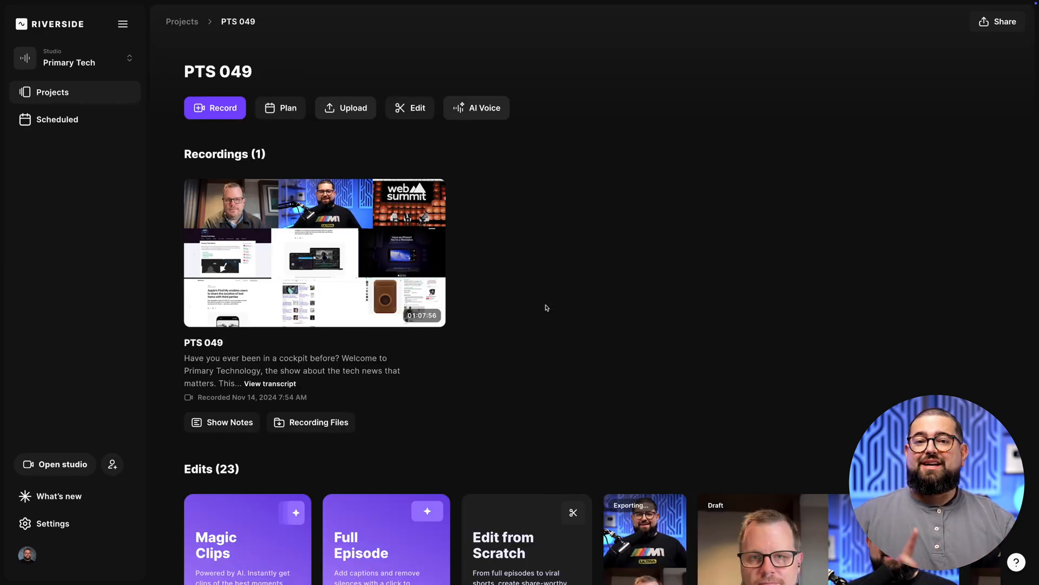
- Set up Magic Clips of 30–60 seconds focused on speaker Jason Aten
{"action": "scroll", "scroll_direction": "down", "scroll_amount": 3}
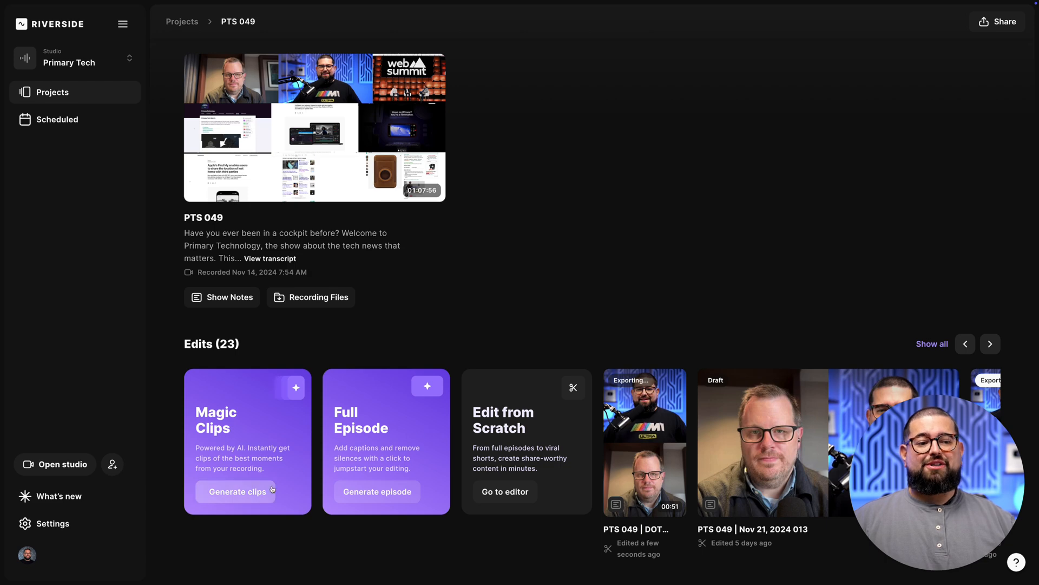
{"action": "left_click", "coordinate": [236, 491]}
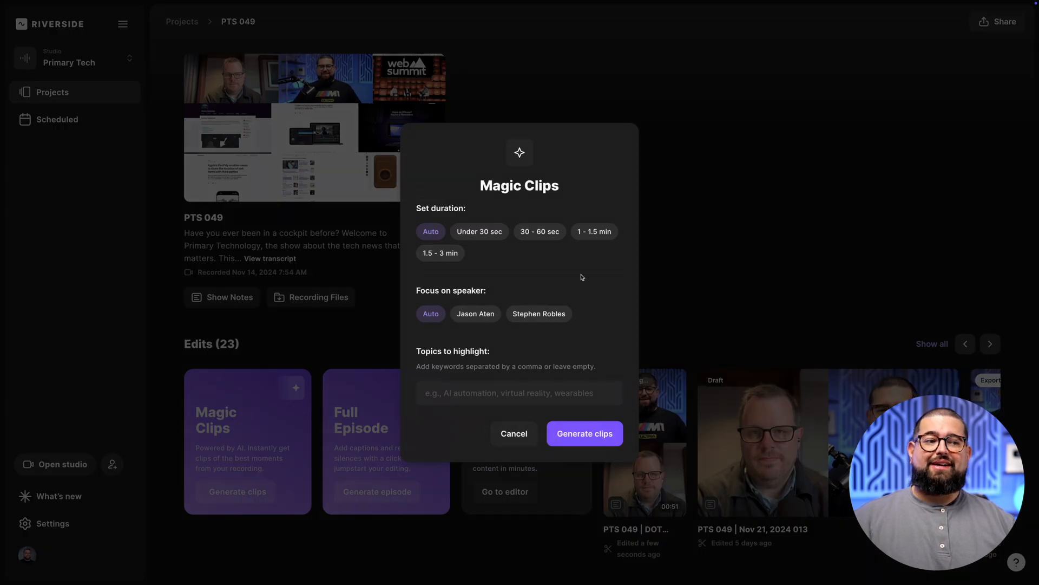
{"action": "left_click", "coordinate": [540, 231]}
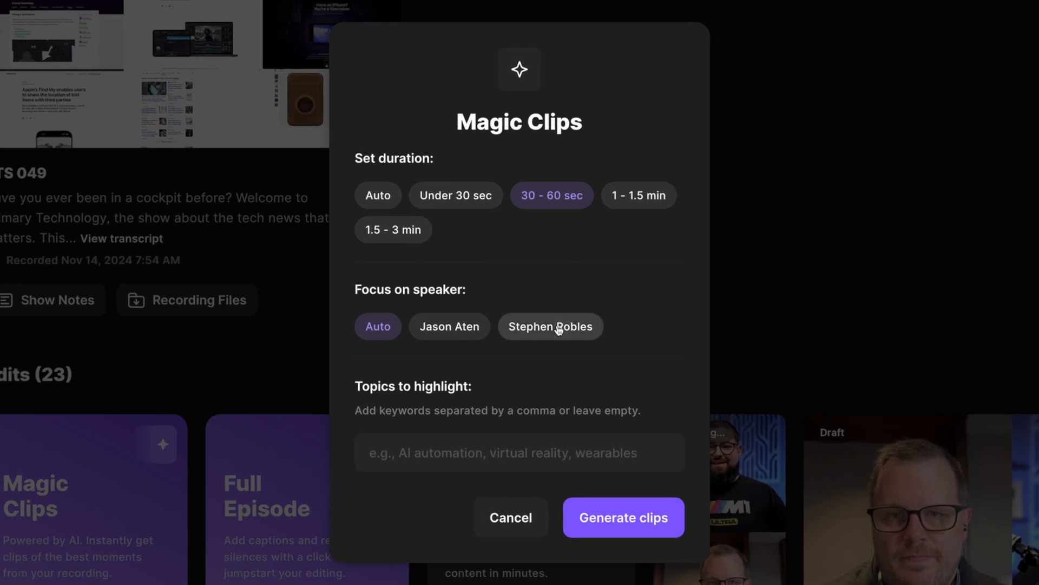
{"action": "left_click", "coordinate": [550, 326]}
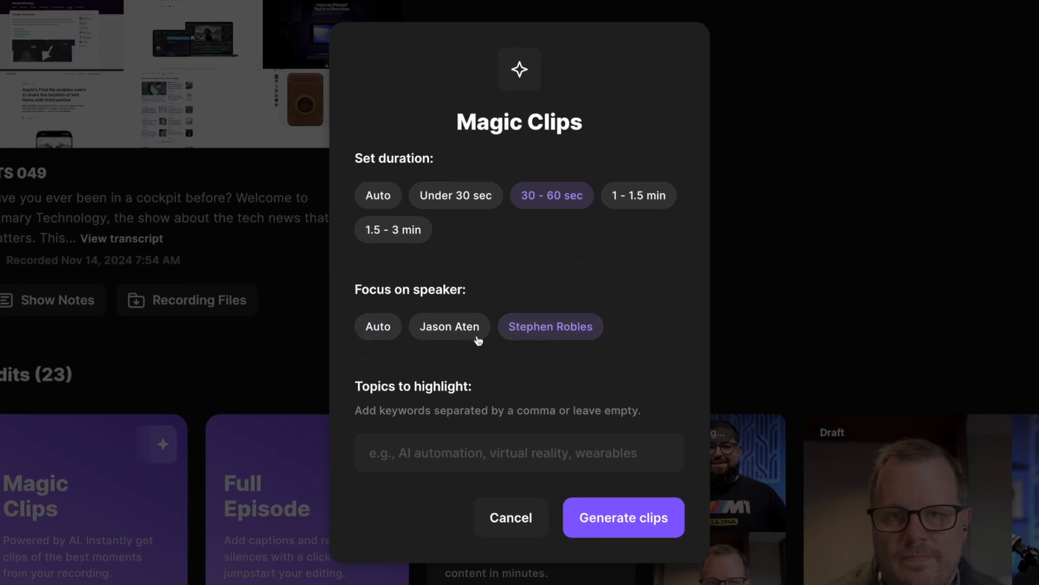
{"action": "left_click", "coordinate": [450, 326]}
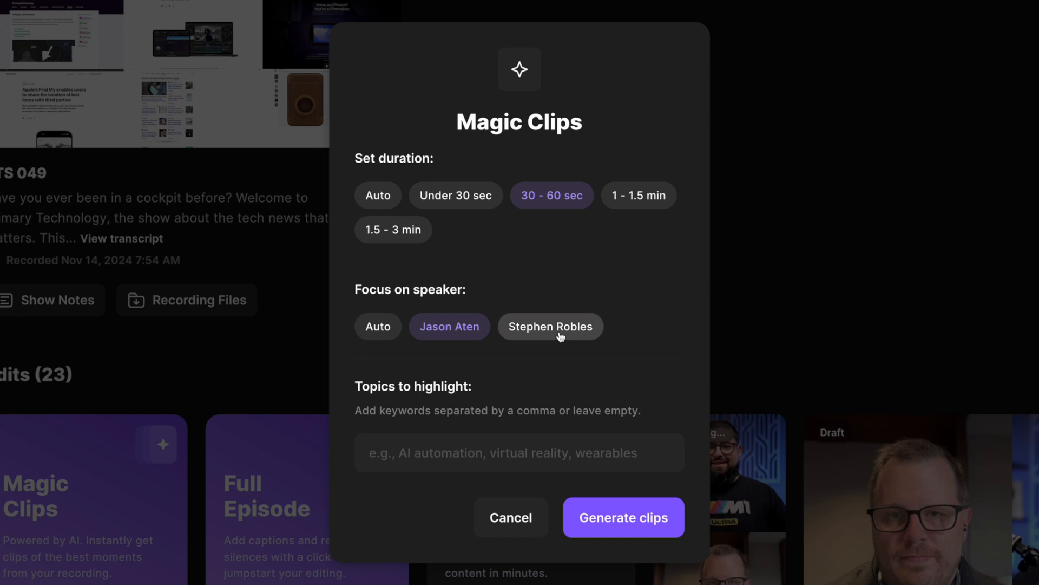
{"action": "mouse_move", "coordinate": [539, 461]}
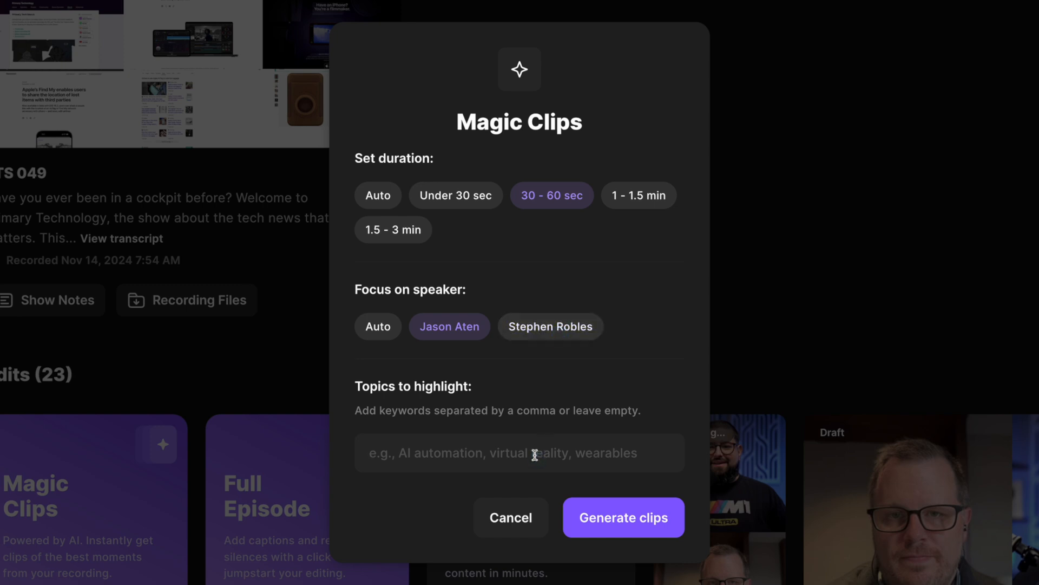
- Generate the clips, show all edits, and open the 'ChatGPT vs. Google' clip
{"action": "left_click", "coordinate": [623, 518]}
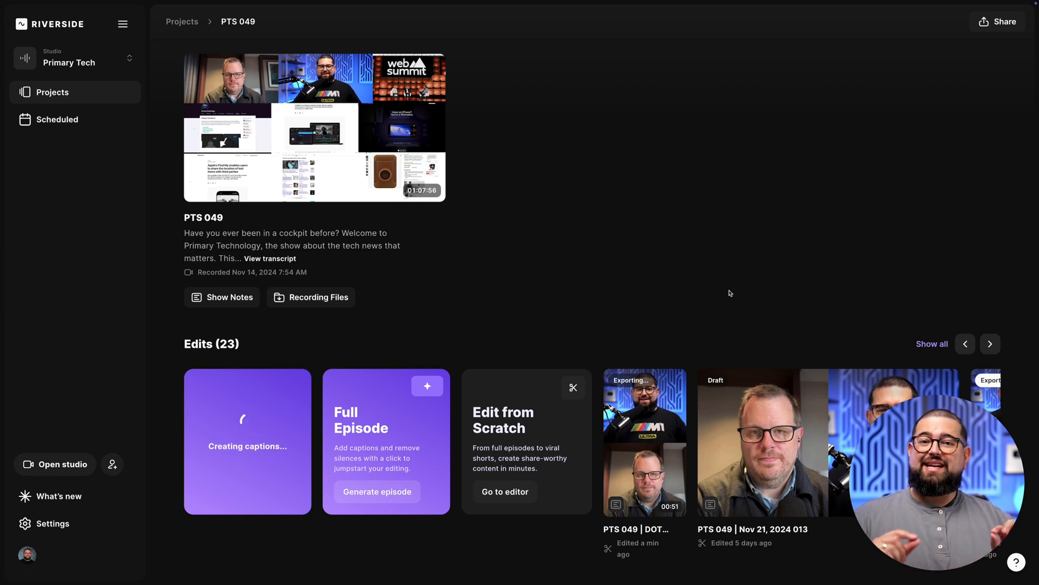
{"action": "left_click", "coordinate": [930, 344]}
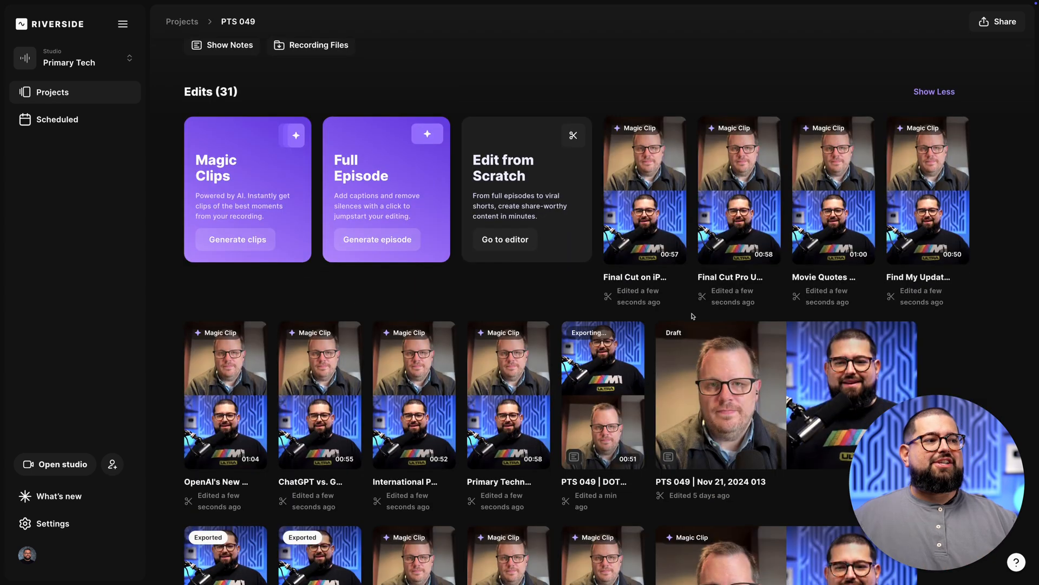
{"action": "mouse_move", "coordinate": [437, 415]}
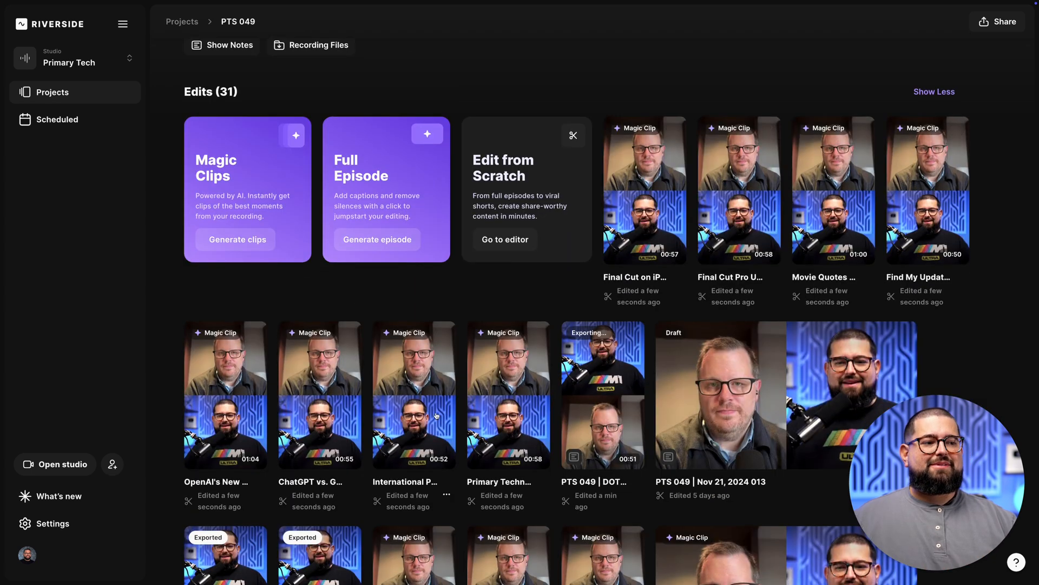
{"action": "left_click", "coordinate": [319, 394]}
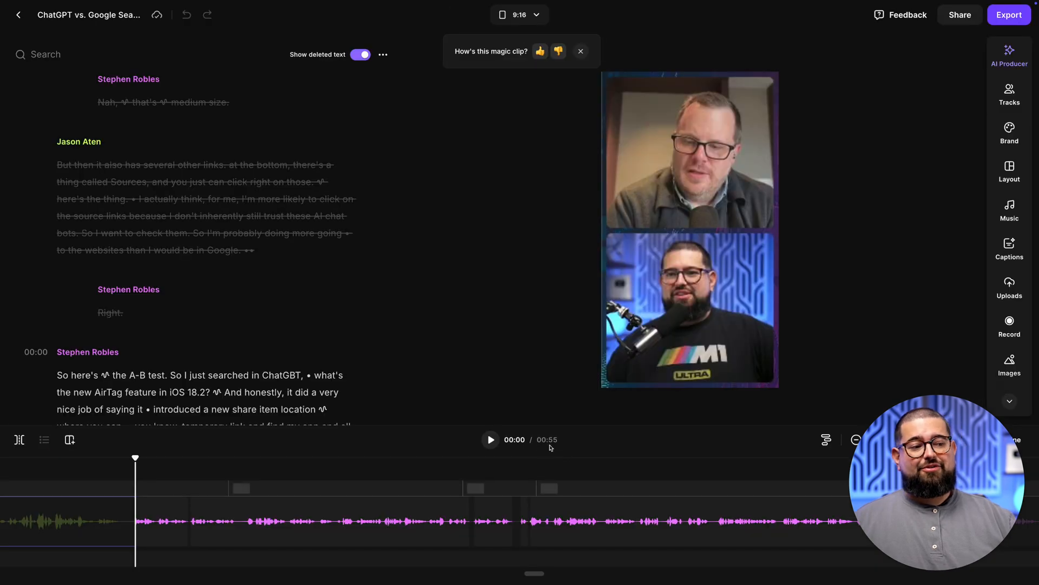
- Select the captions, browse caption style presets, then apply the Smart scenes layout
{"action": "left_click", "coordinate": [490, 439]}
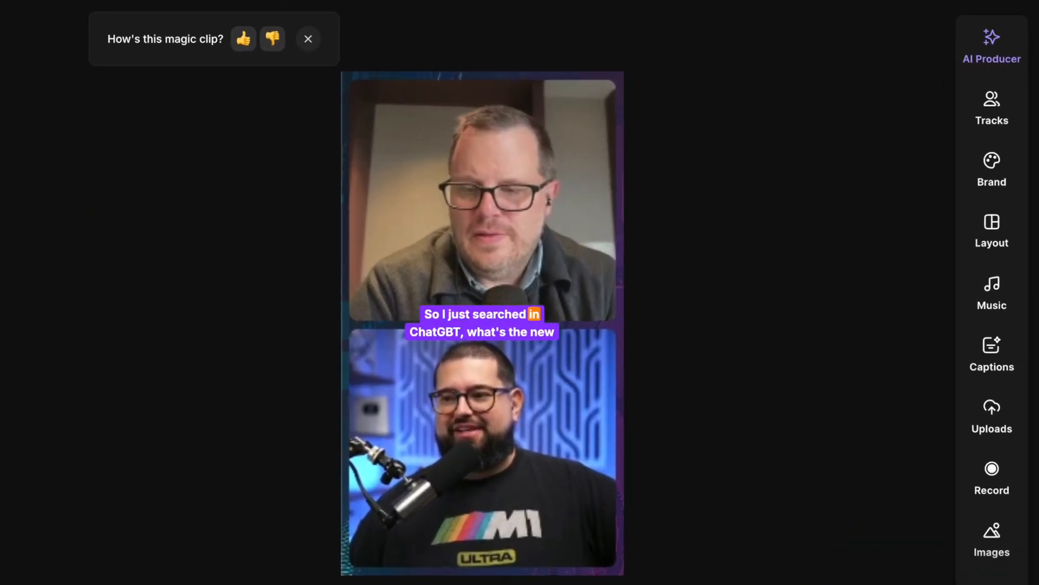
{"action": "left_click", "coordinate": [482, 323]}
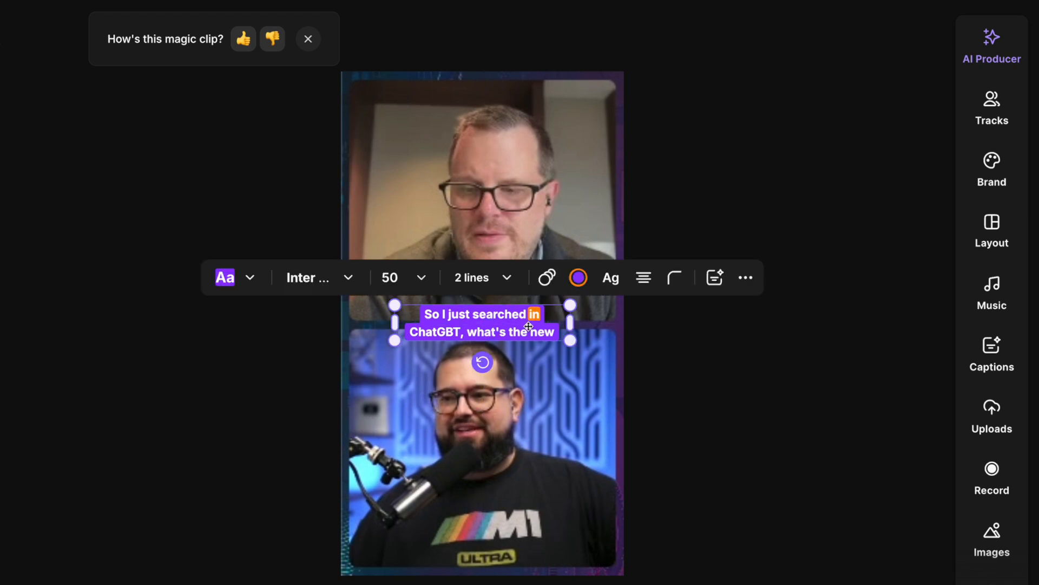
{"action": "left_click", "coordinate": [745, 277]}
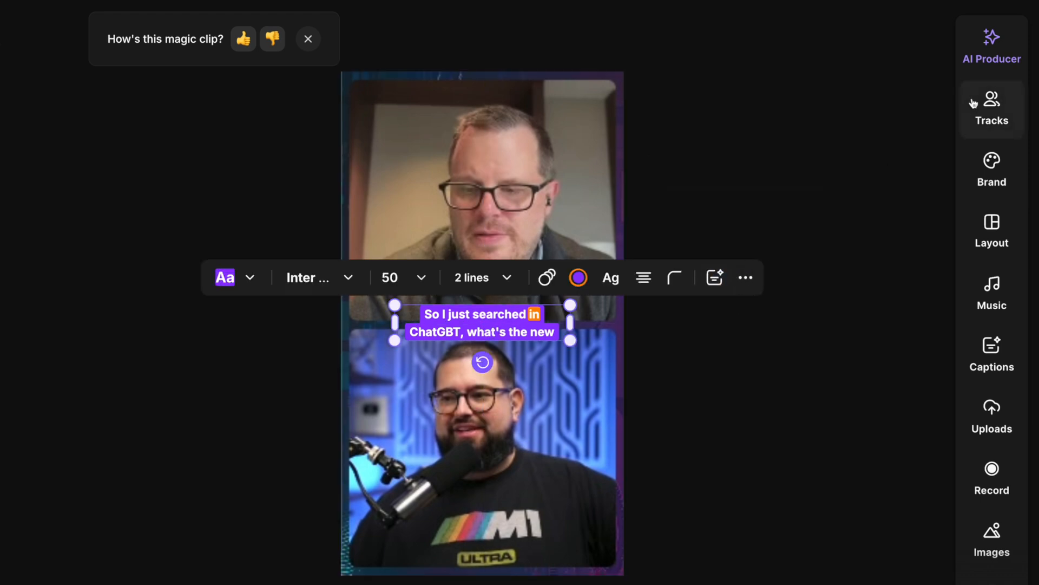
{"action": "left_click", "coordinate": [991, 355]}
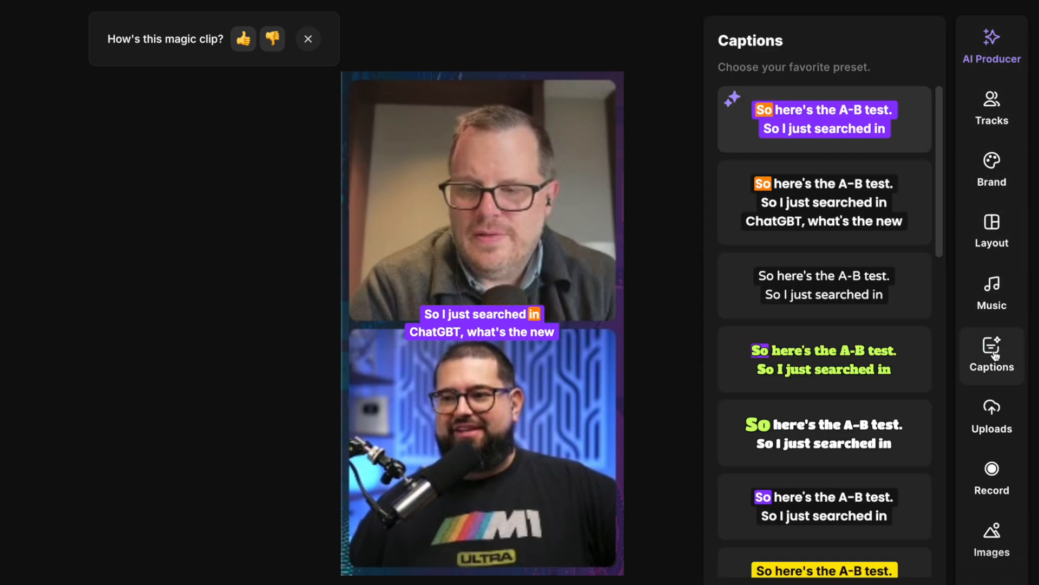
{"action": "left_click", "coordinate": [916, 104]}
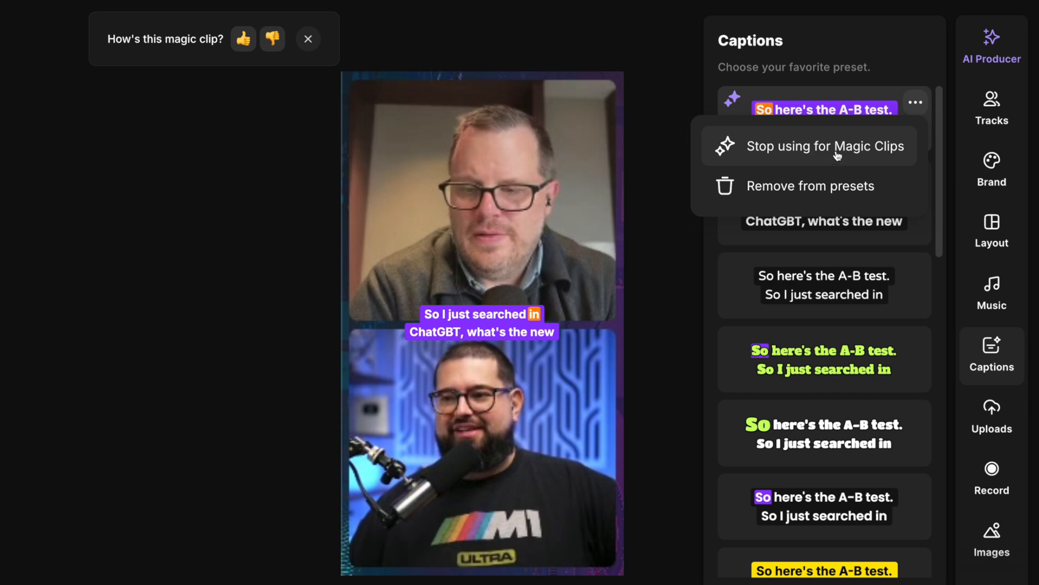
{"action": "left_click", "coordinate": [992, 108]}
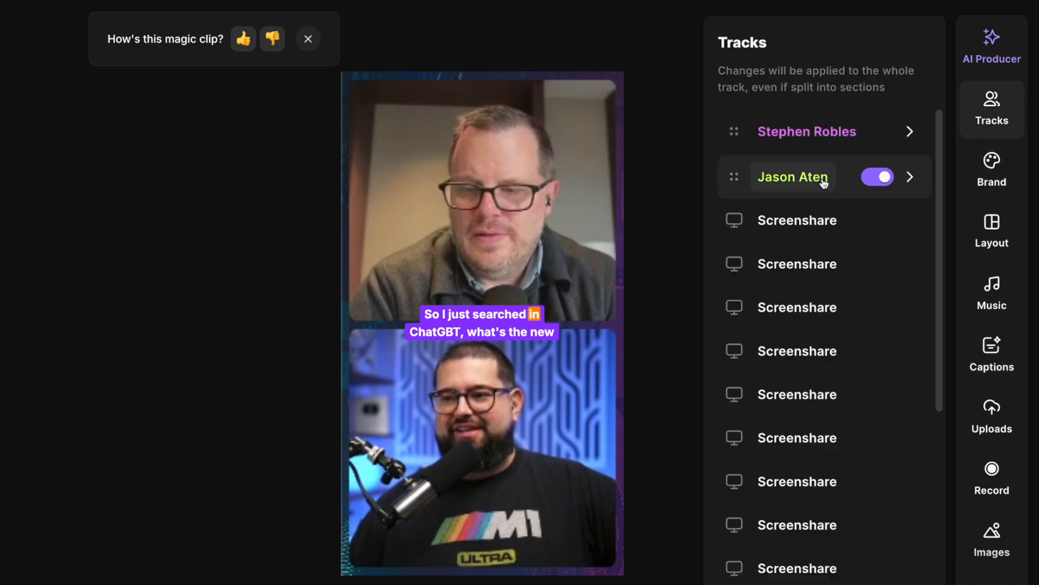
{"action": "left_click", "coordinate": [1007, 173]}
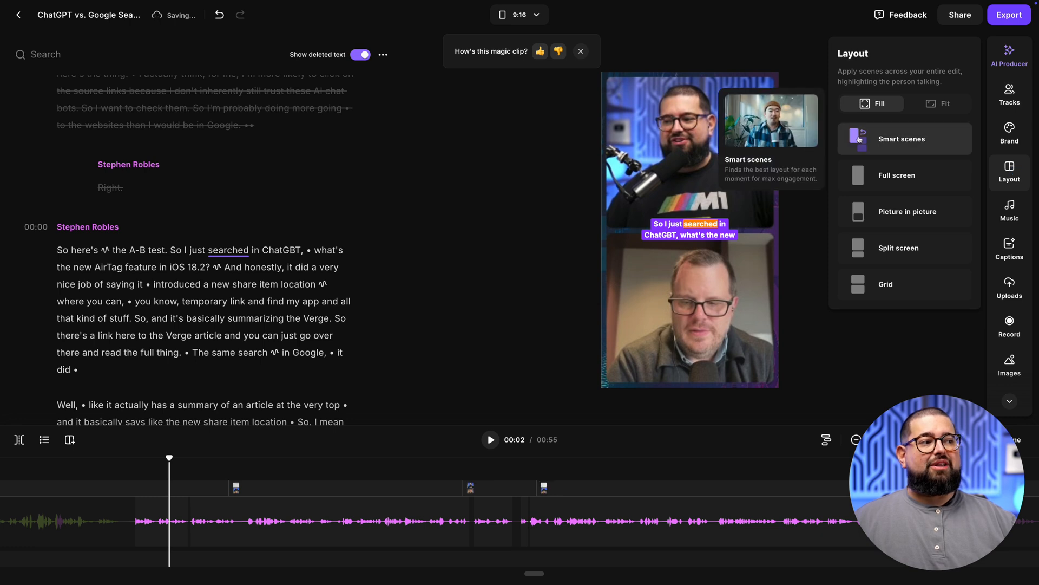
{"action": "left_click", "coordinate": [898, 175]}
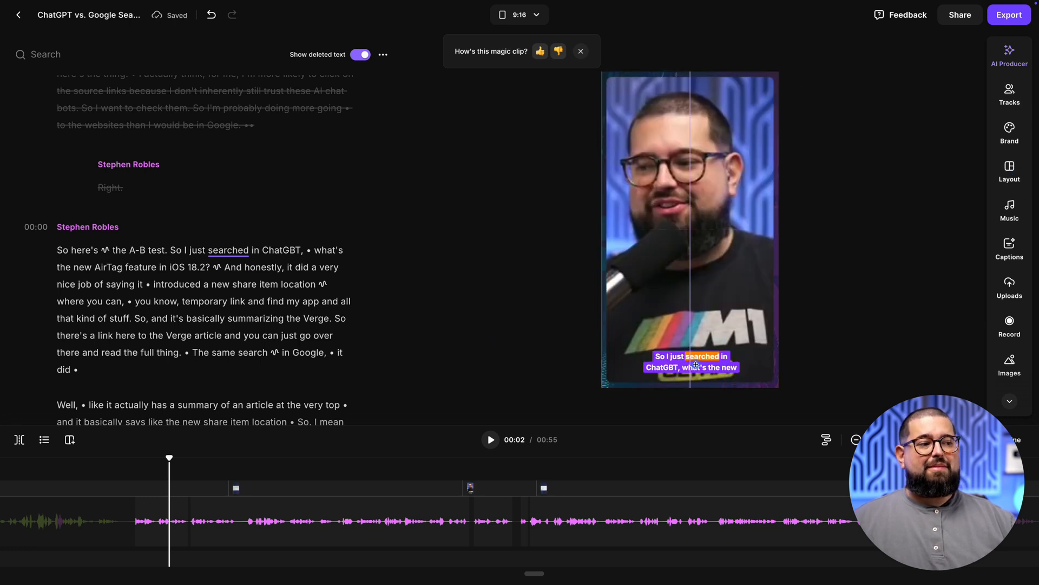
- Make the captions size XL, showing one word at a time
{"action": "left_click", "coordinate": [691, 362]}
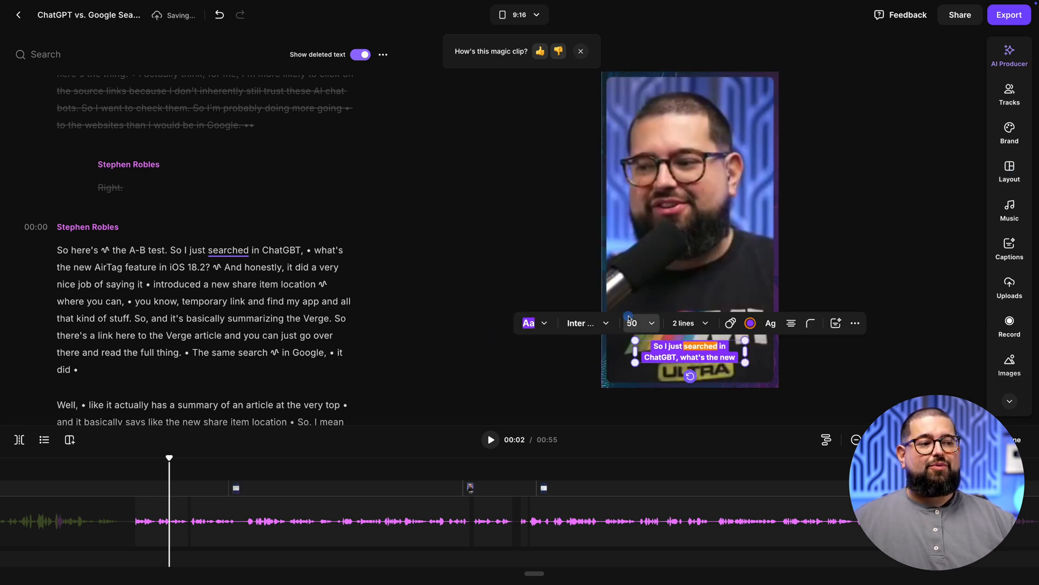
{"action": "left_click", "coordinate": [689, 322]}
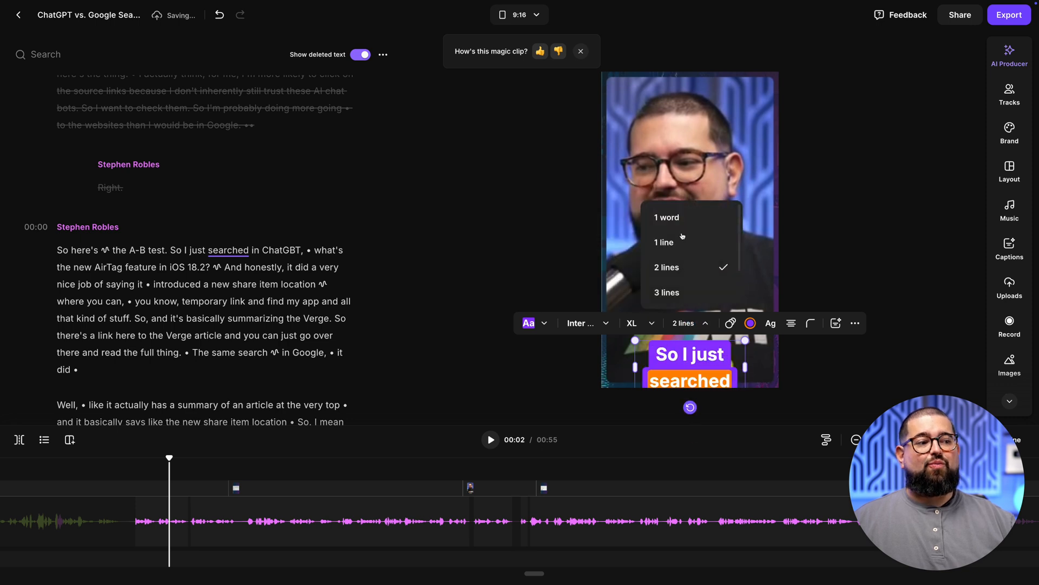
{"action": "left_click", "coordinate": [667, 216]}
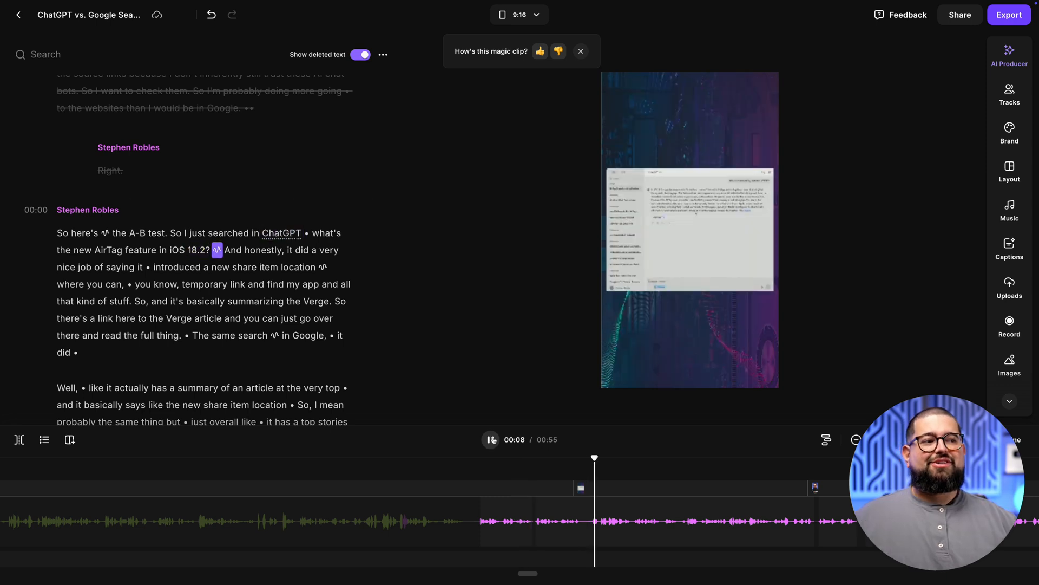
{"action": "left_click", "coordinate": [491, 439]}
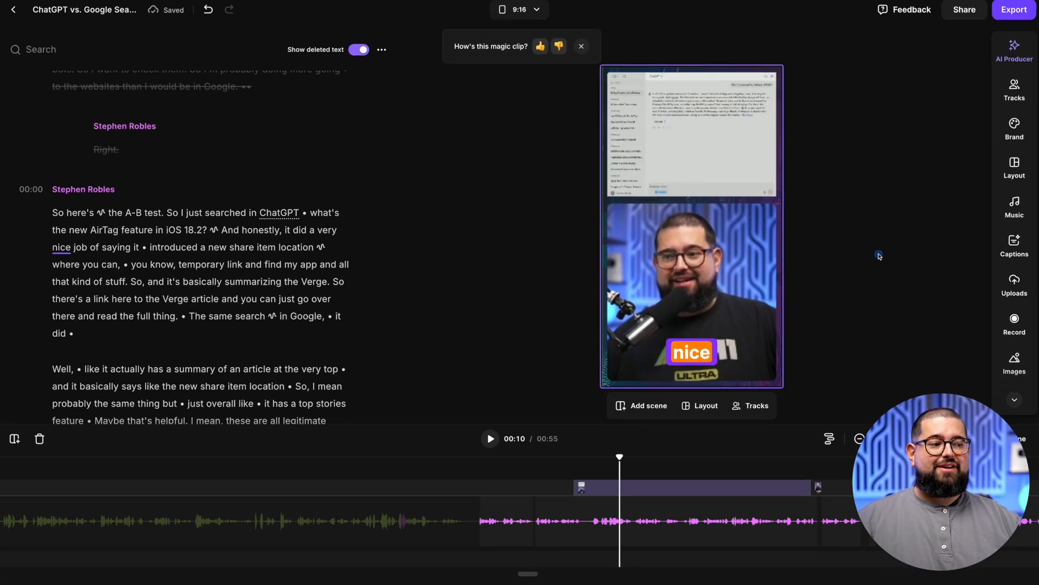
{"action": "left_click", "coordinate": [490, 438]}
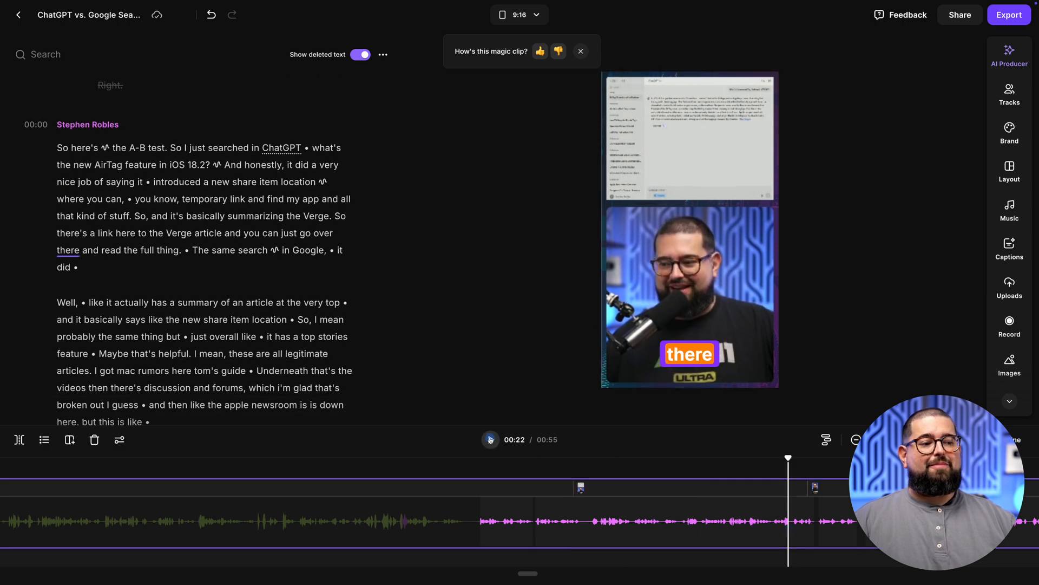
{"action": "left_click", "coordinate": [490, 439]}
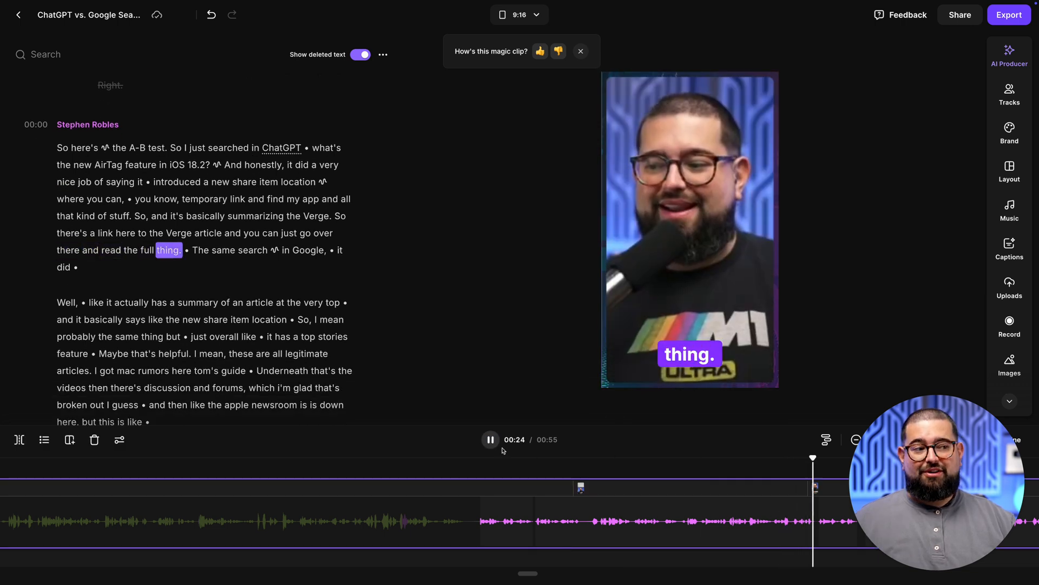